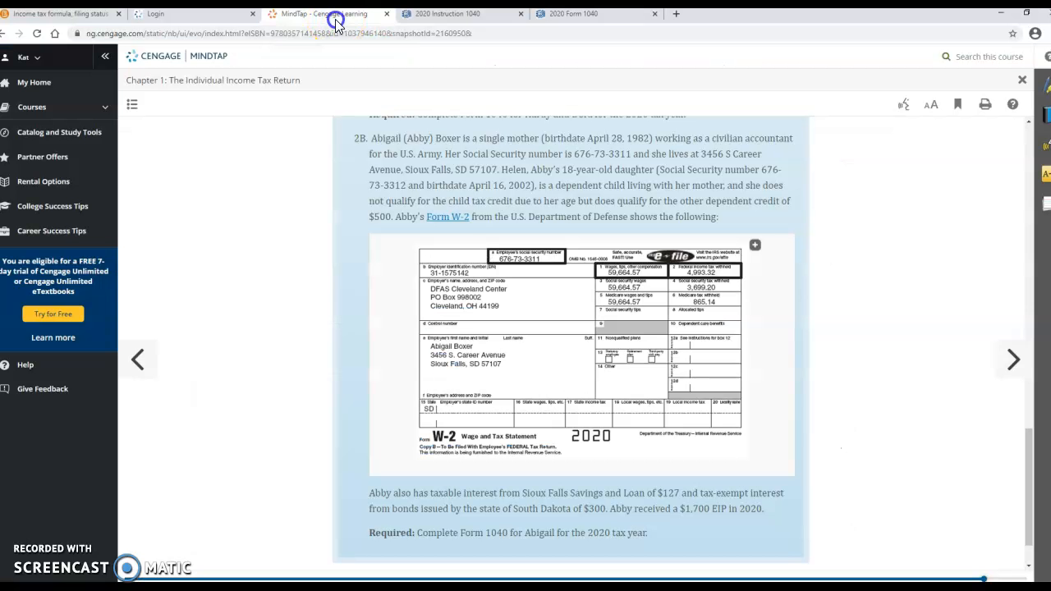
pyautogui.moveTo(1038, 441)
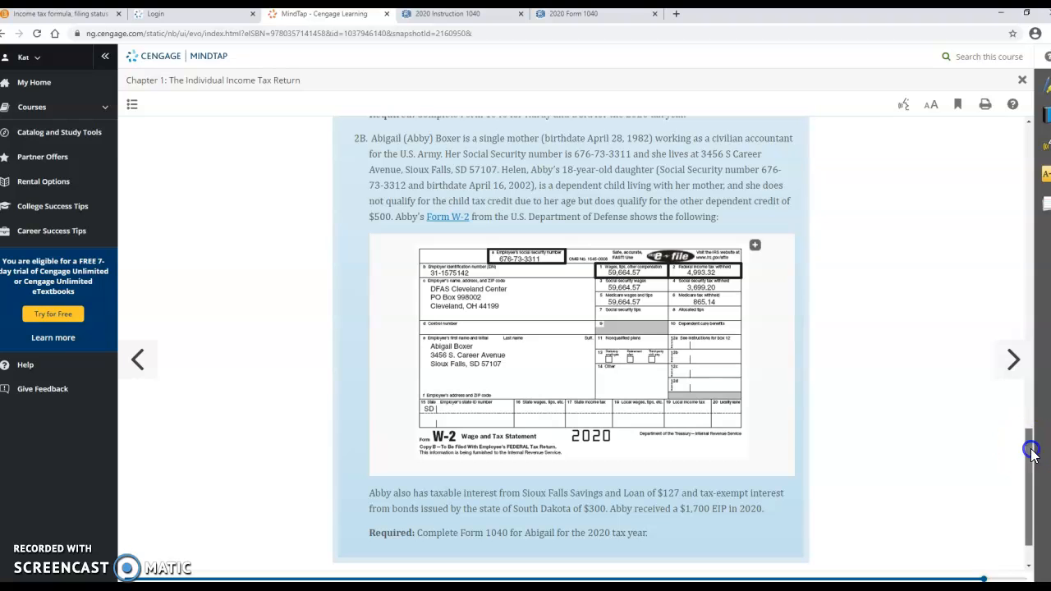
# - Scroll the chapter to the Group 4 instructions and problem 1A on Maria Tallchief's W-2
pyautogui.scroll(3)
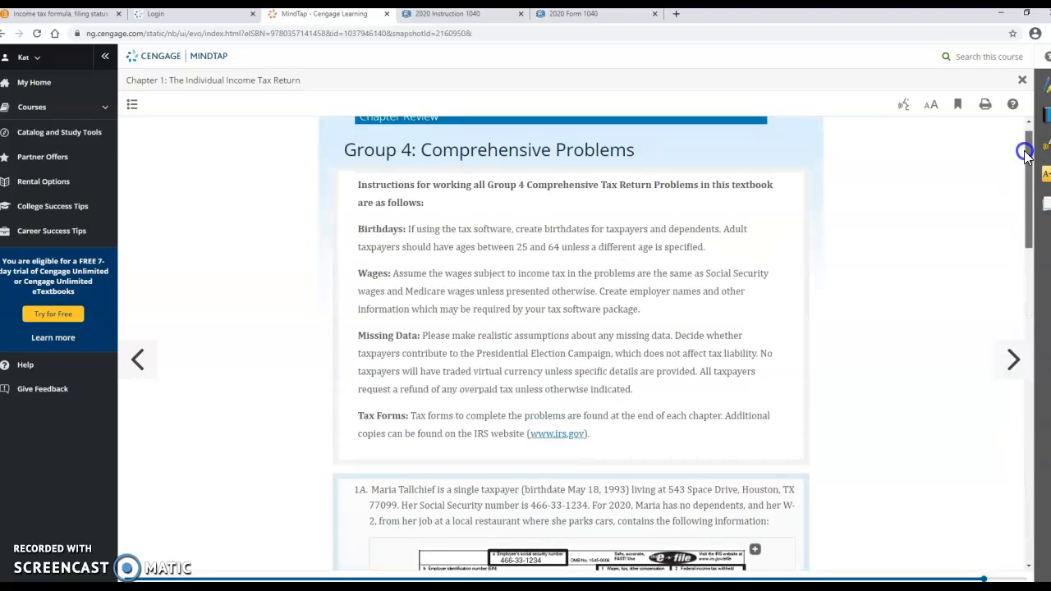
pyautogui.scroll(-3)
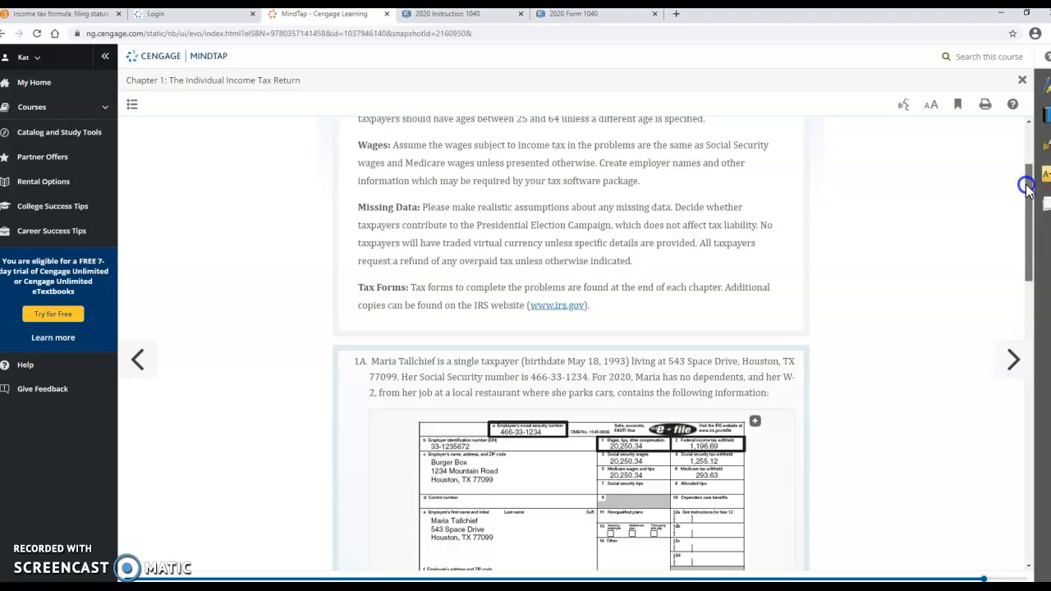
pyautogui.scroll(-3)
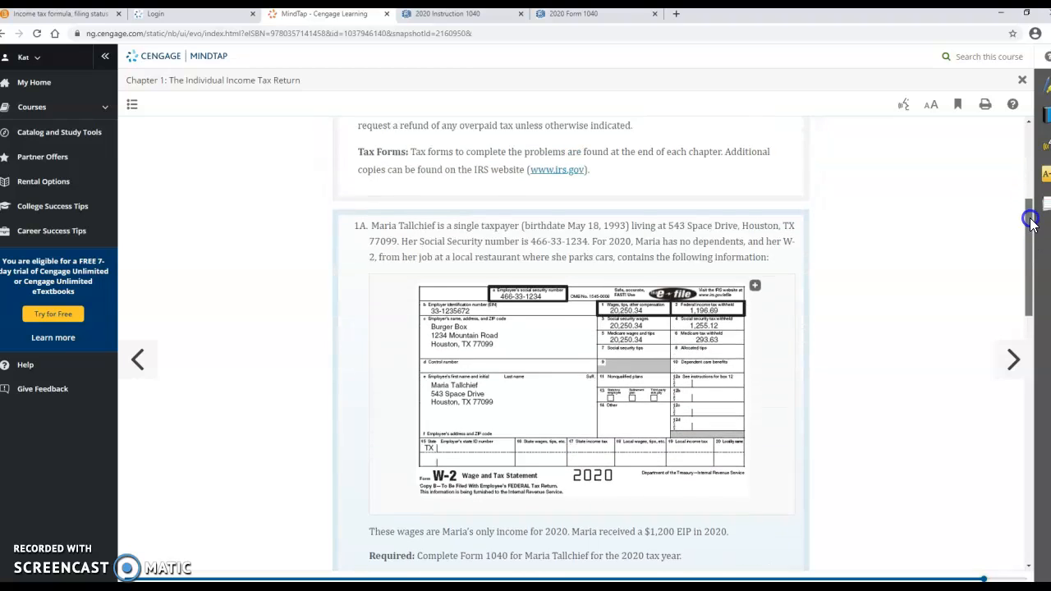
pyautogui.scroll(3)
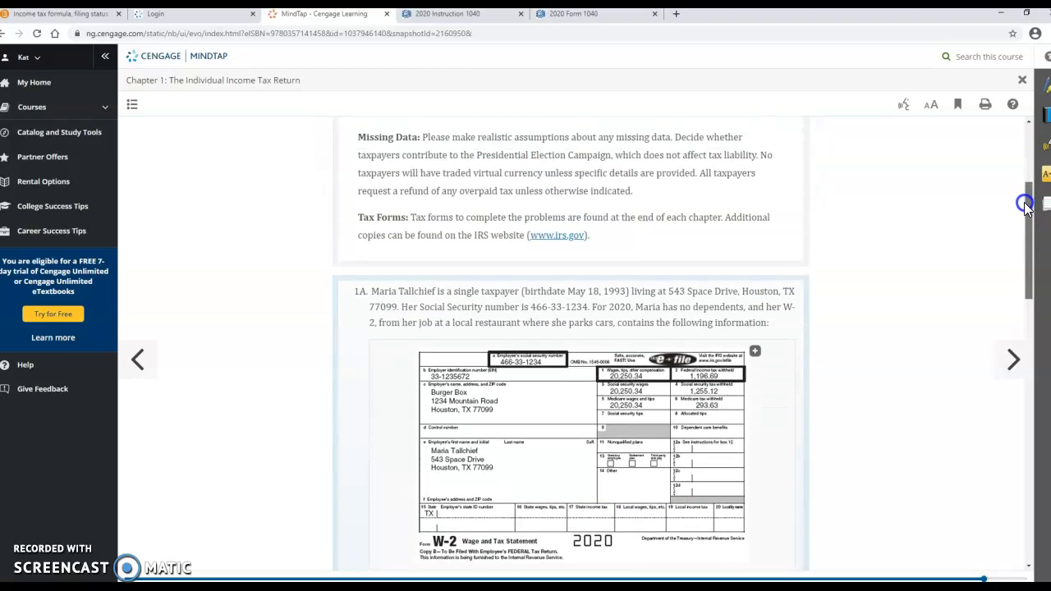
pyautogui.scroll(3)
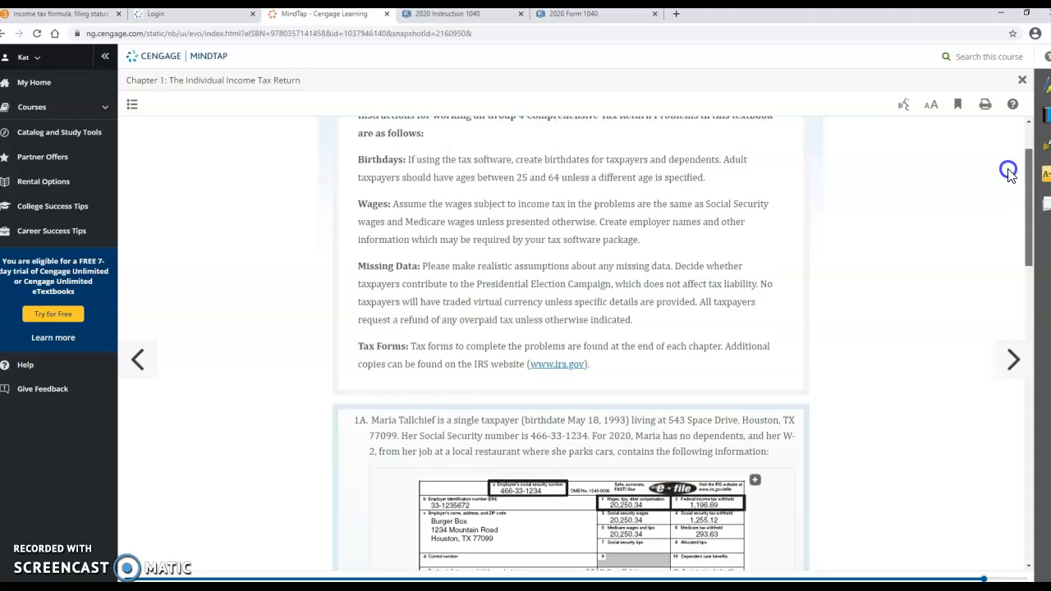
pyautogui.scroll(-3)
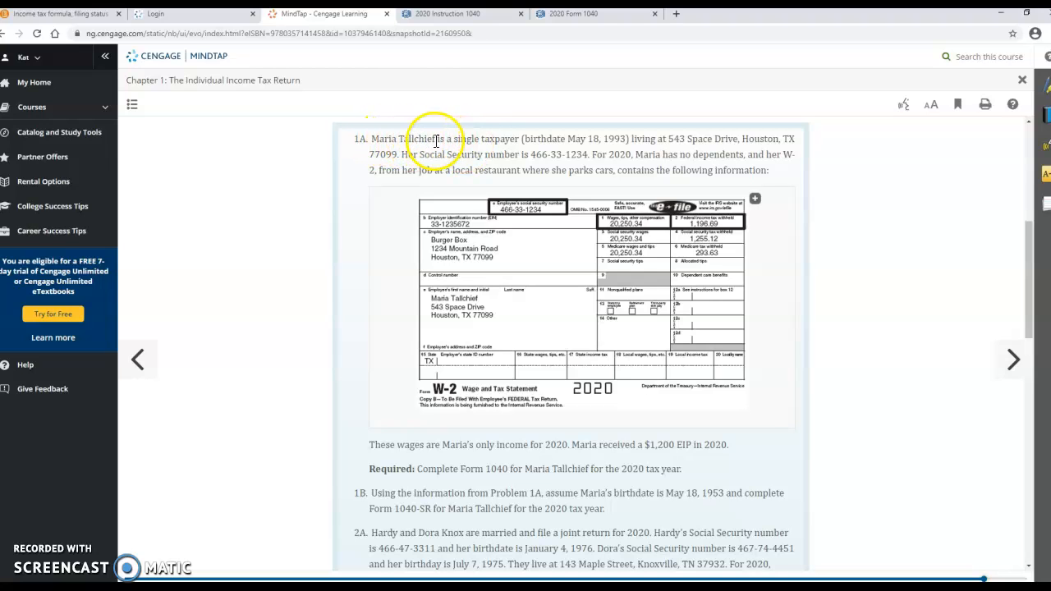
pyautogui.moveTo(532, 153)
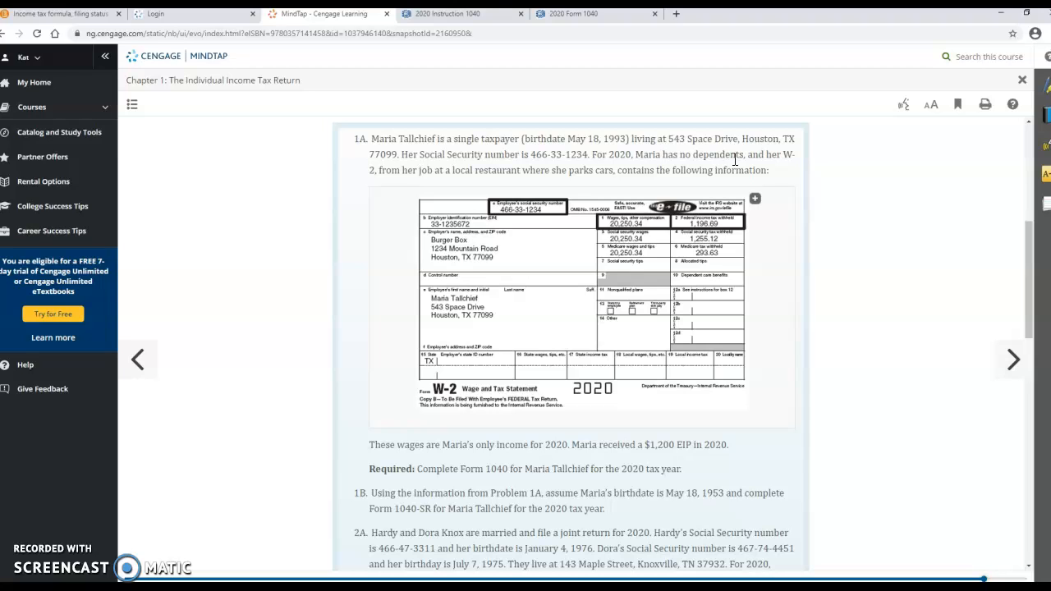
pyautogui.moveTo(664, 171)
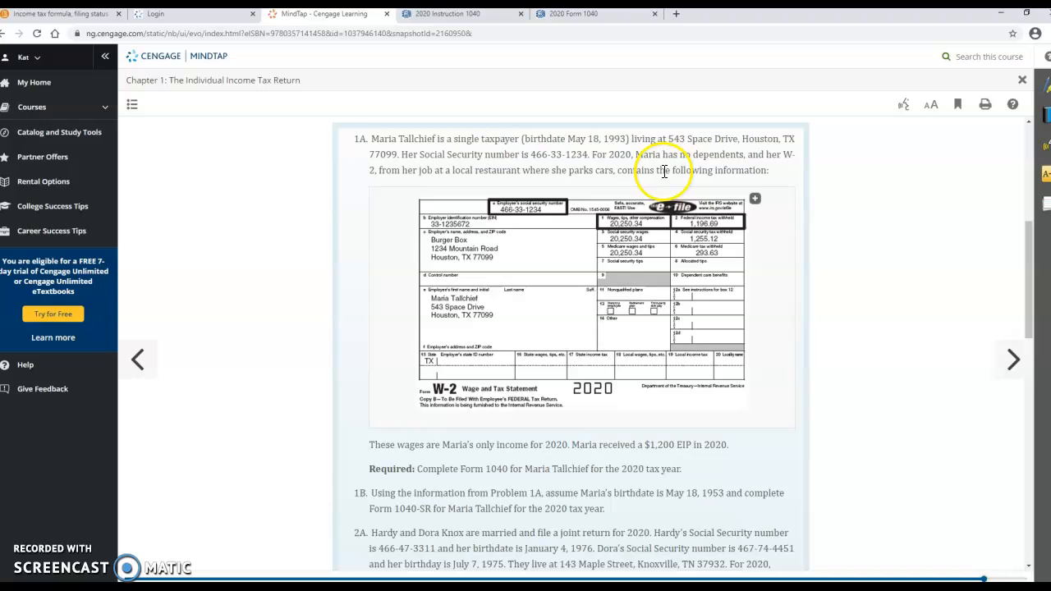
pyautogui.moveTo(598, 158)
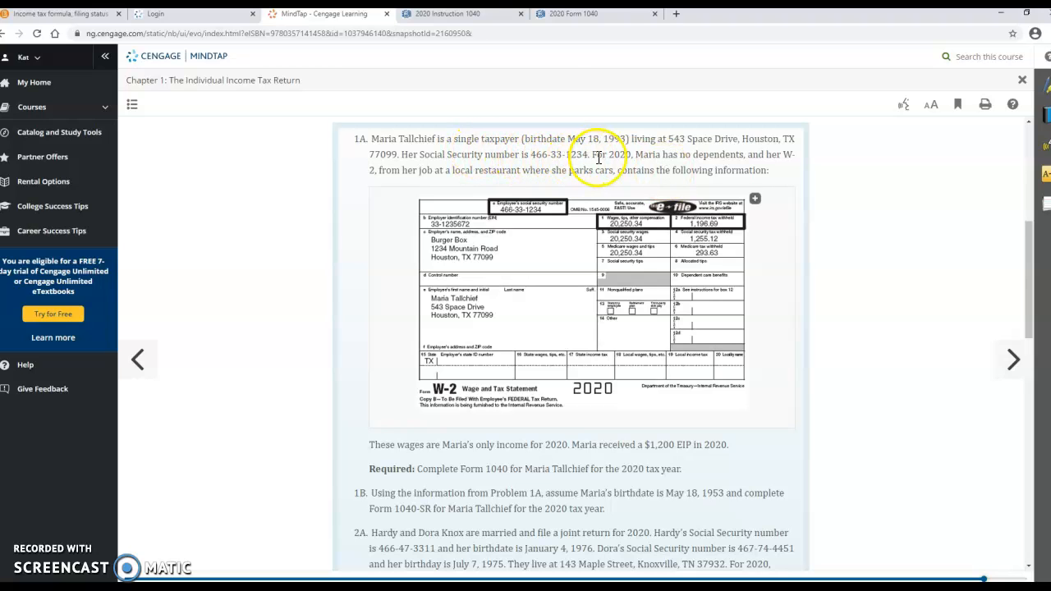
pyautogui.moveTo(442, 151)
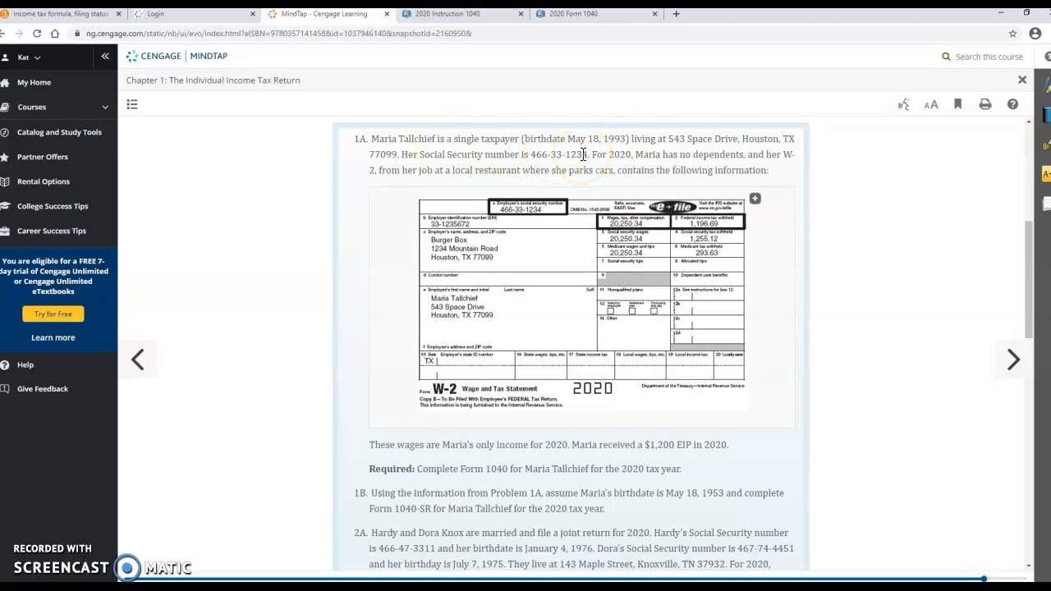
pyautogui.moveTo(904, 230)
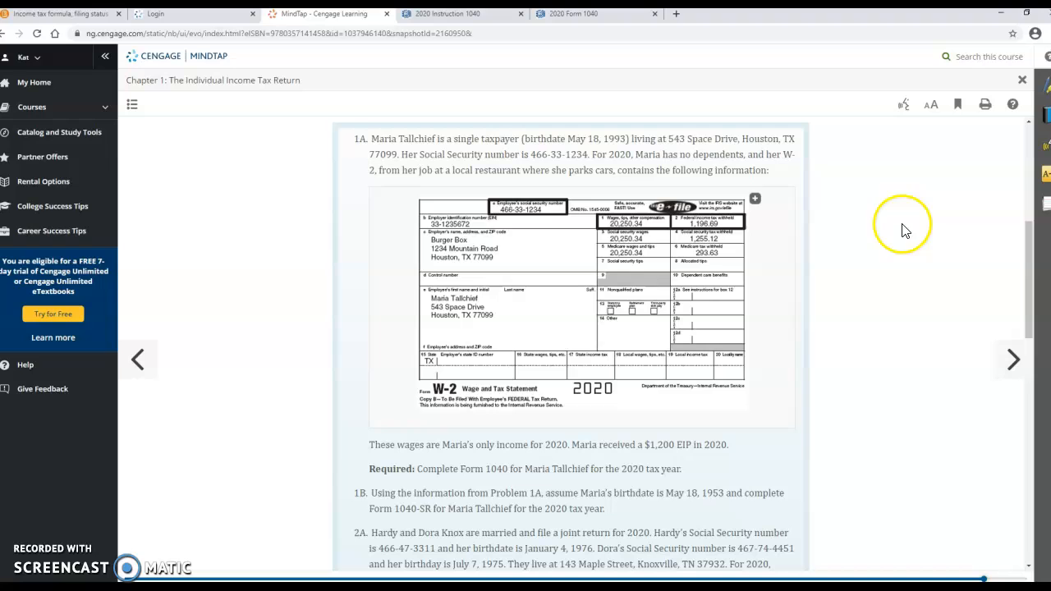
pyautogui.moveTo(1026, 284)
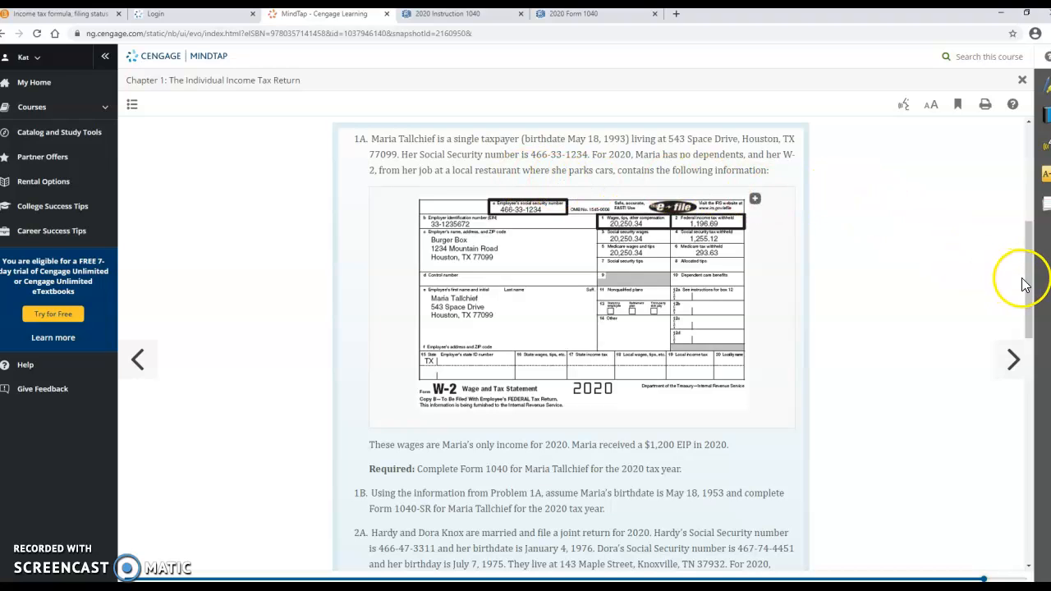
pyautogui.moveTo(1031, 278)
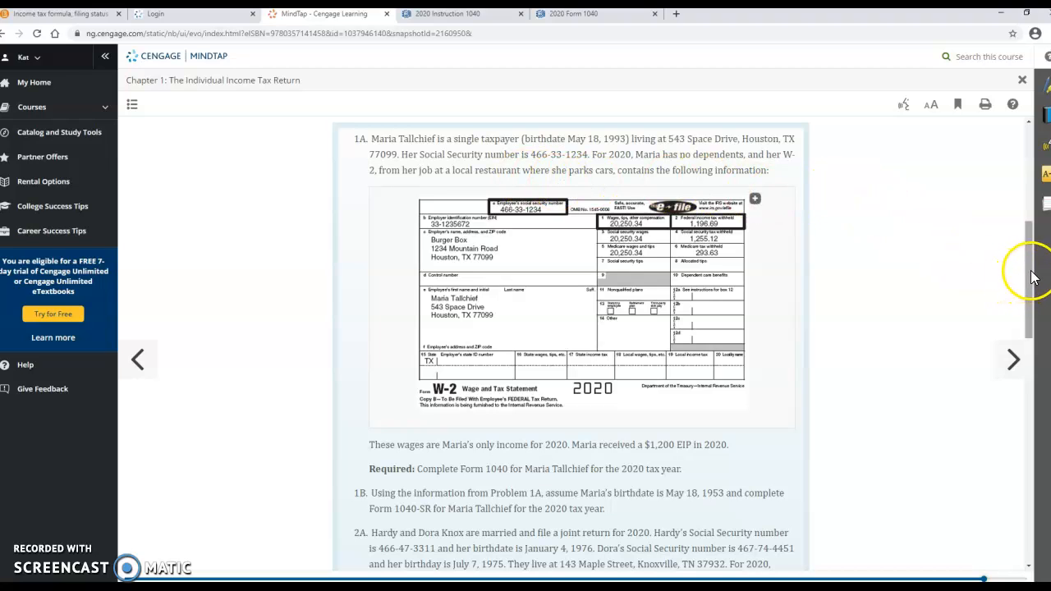
pyautogui.moveTo(582, 31)
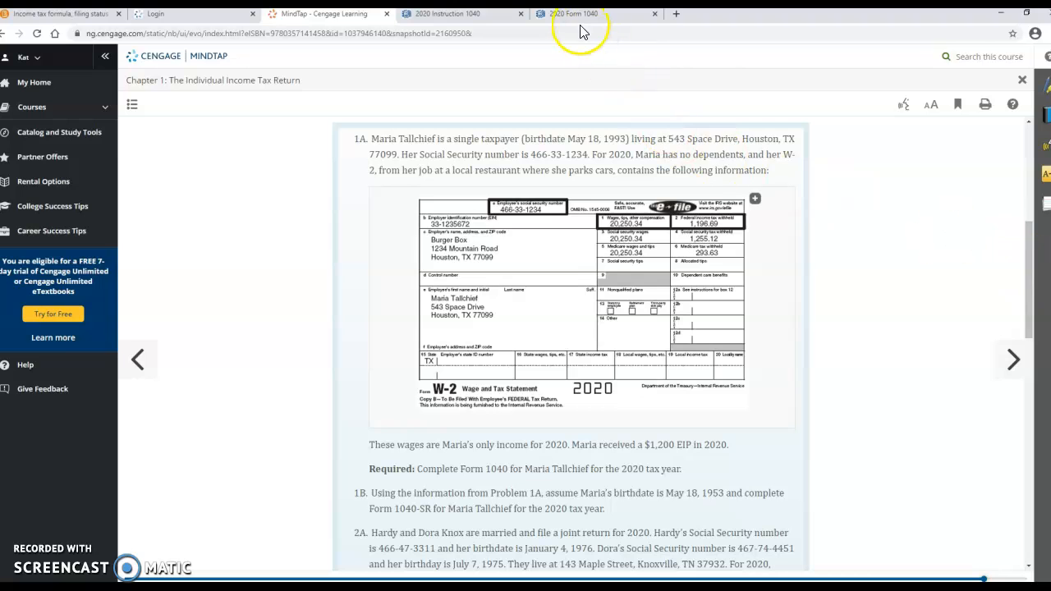
# - Switch to the 2020 Form 1040 PDF to review page 1's filing status and dependents
pyautogui.click(575, 13)
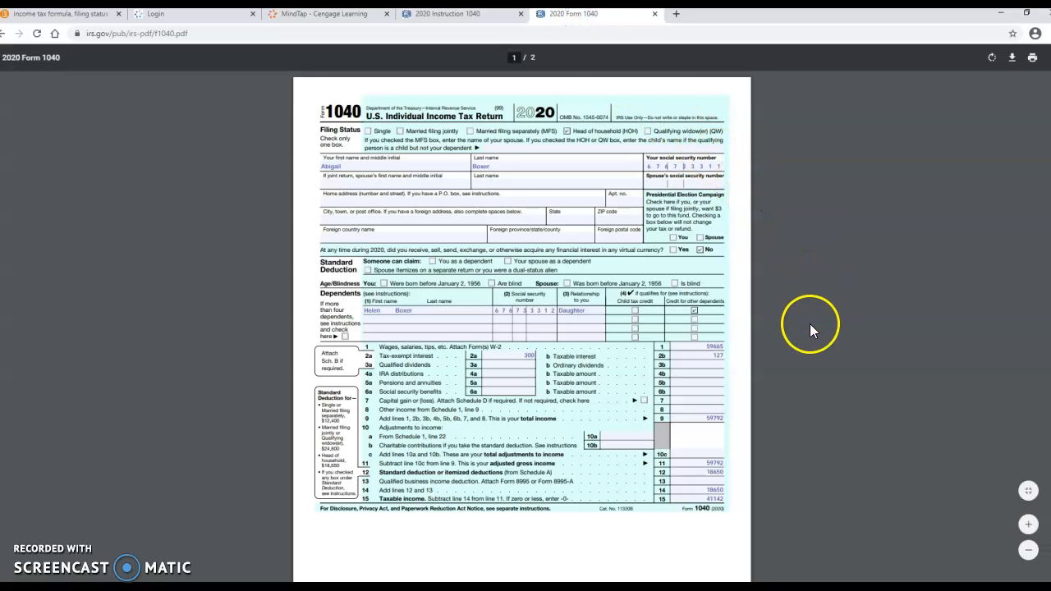
pyautogui.moveTo(811, 332)
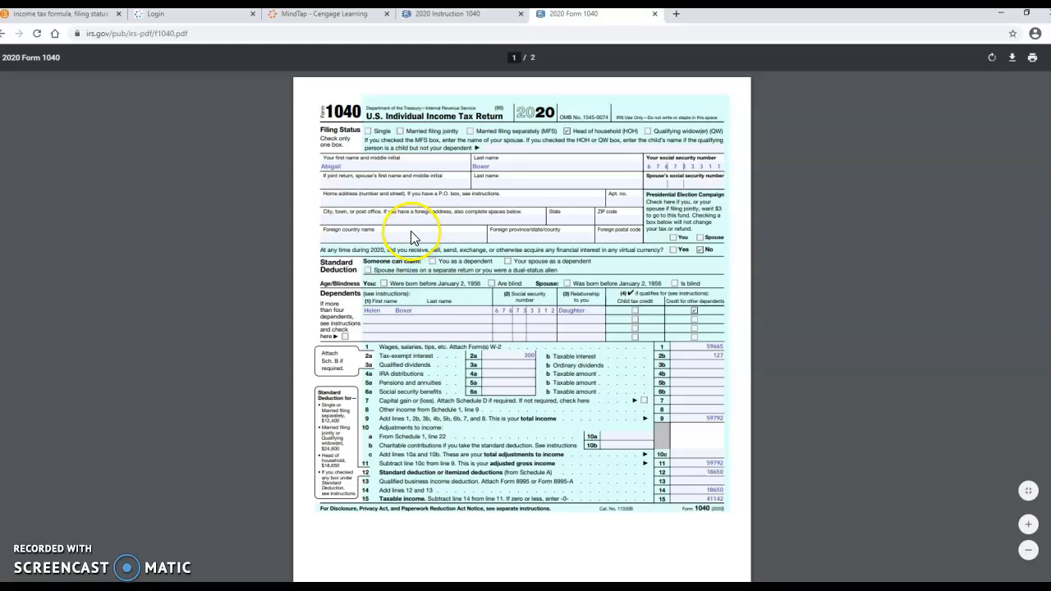
pyautogui.moveTo(379, 133)
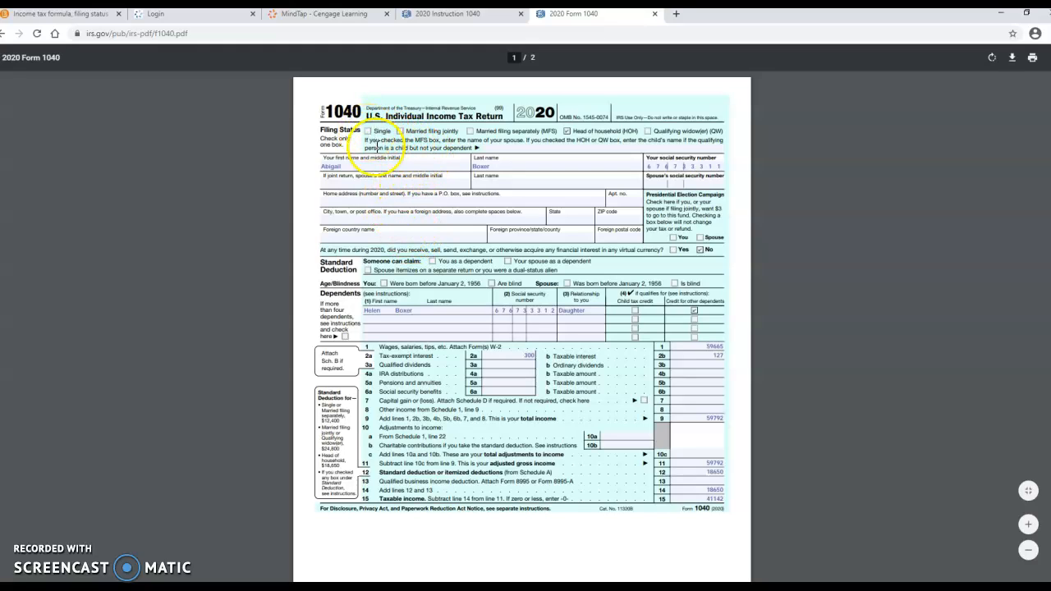
pyautogui.moveTo(371, 330)
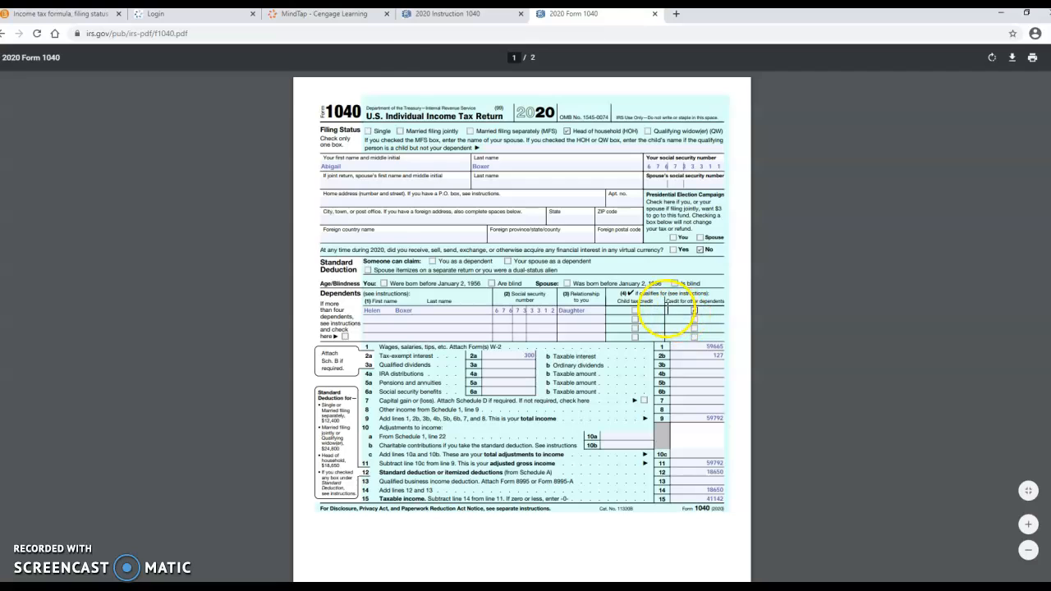
pyautogui.moveTo(320, 30)
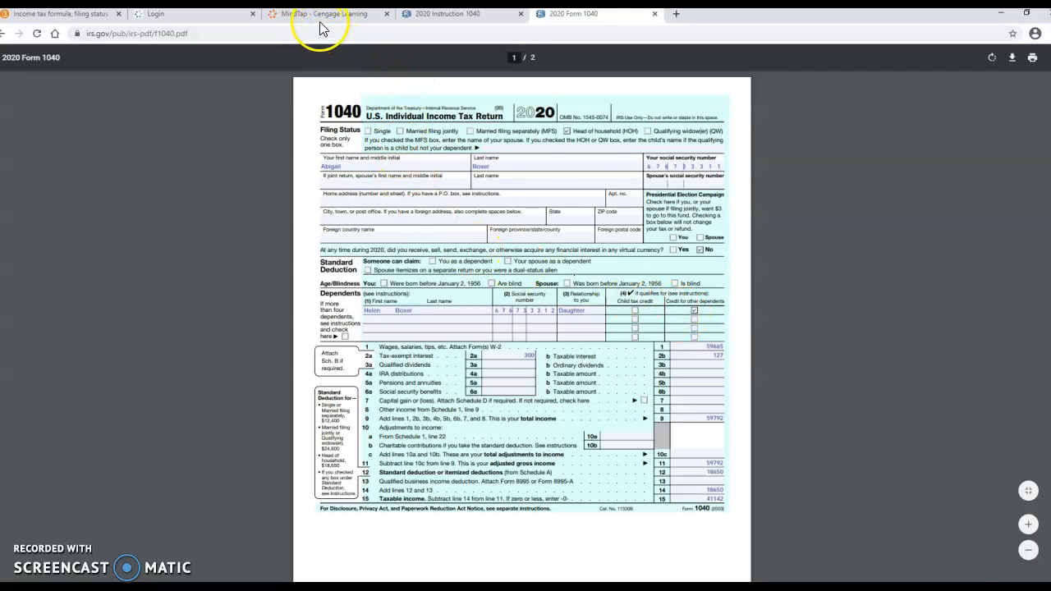
# - Return to MindTap and scroll down to problem 2A on Hardy and Dora Knox
pyautogui.click(320, 13)
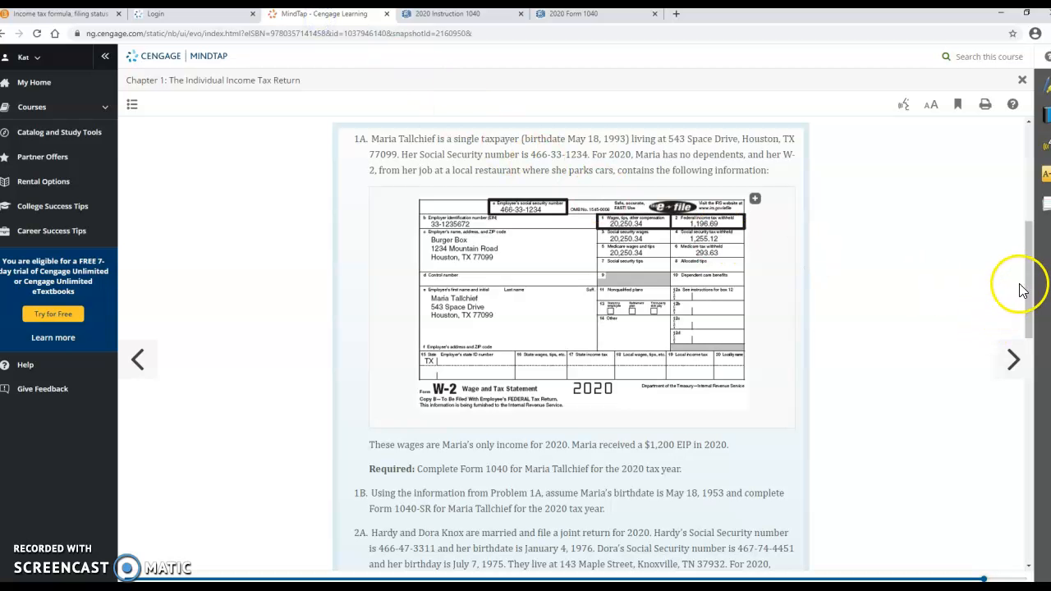
pyautogui.scroll(-3)
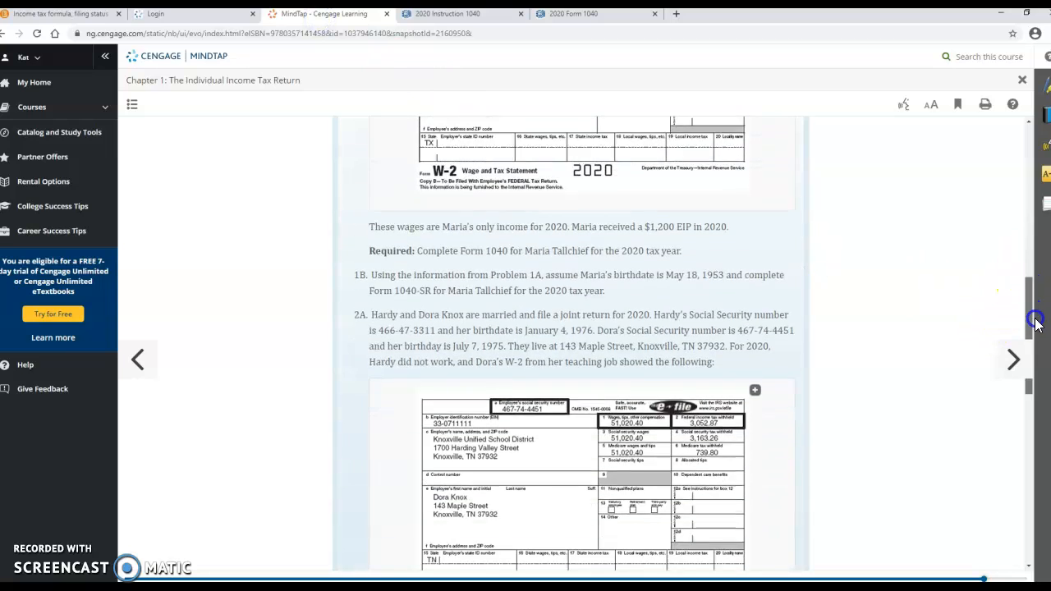
pyautogui.scroll(-3)
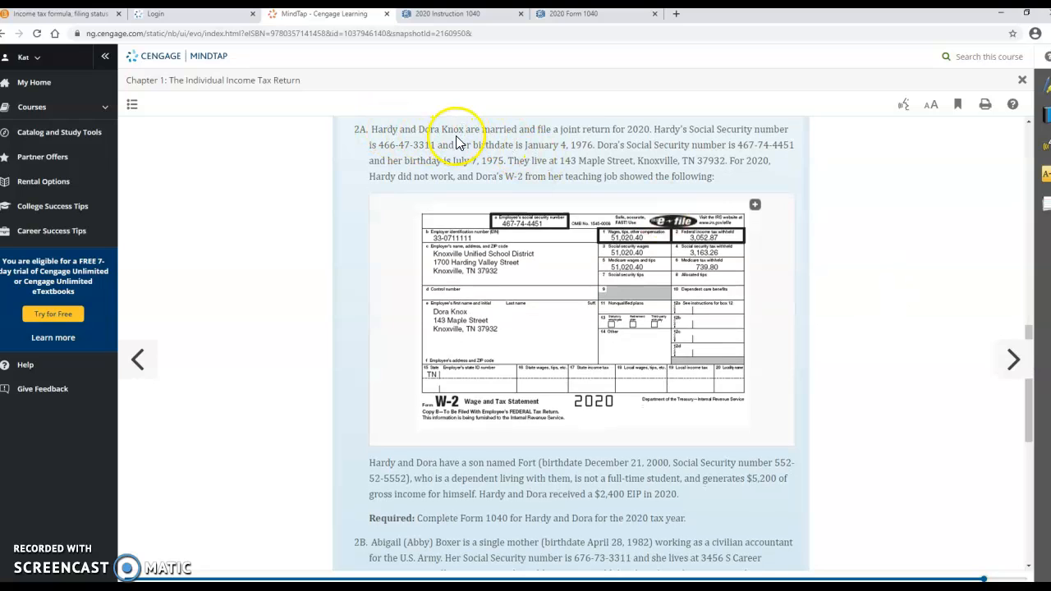
pyautogui.moveTo(593, 142)
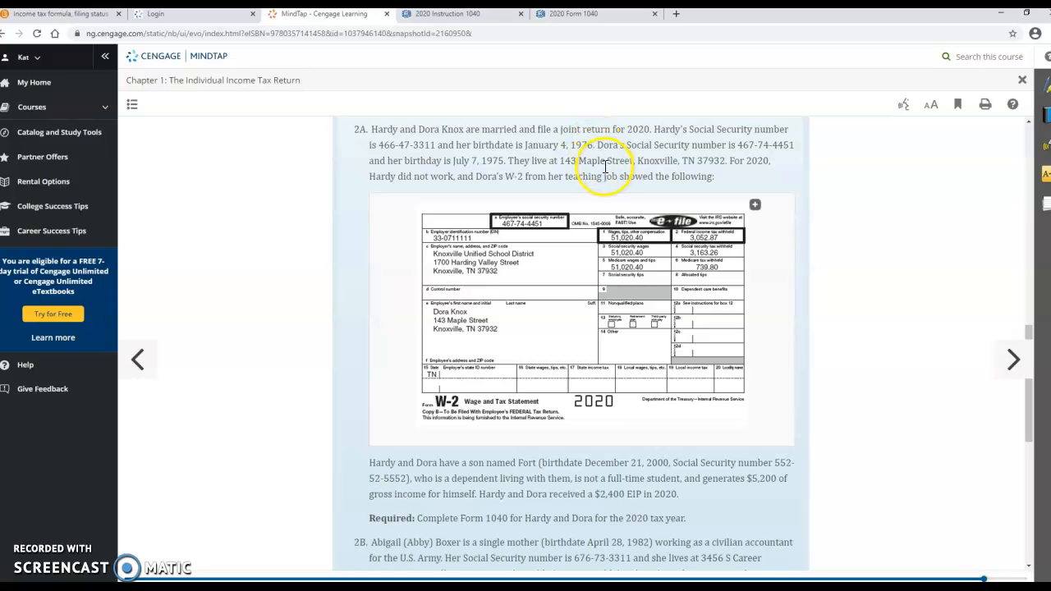
pyautogui.moveTo(604, 167)
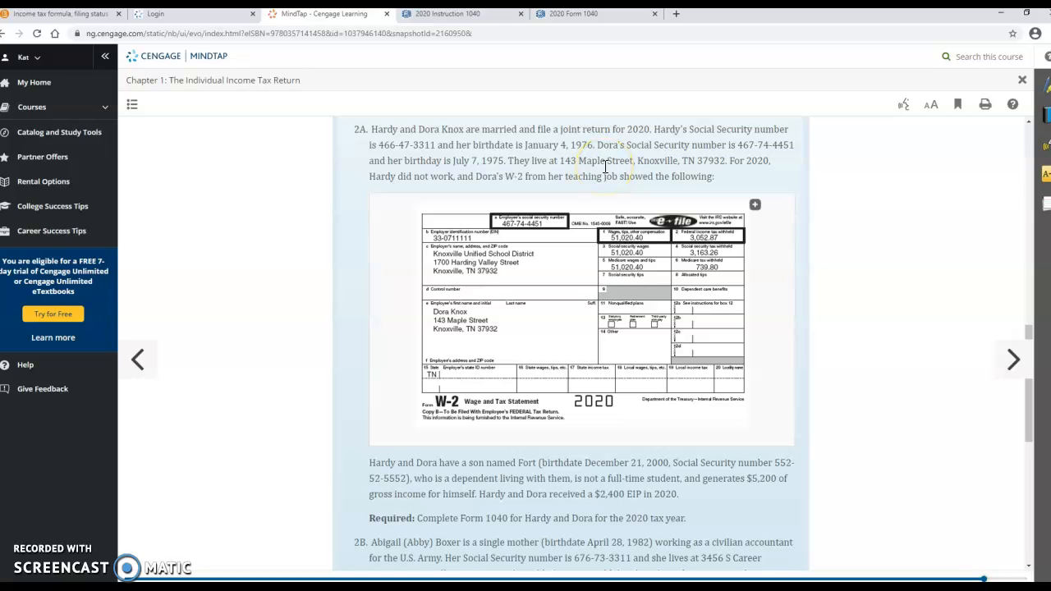
# - Switch back to the Form 1040 PDF for the Knoxes' filing status and dependent
pyautogui.click(574, 13)
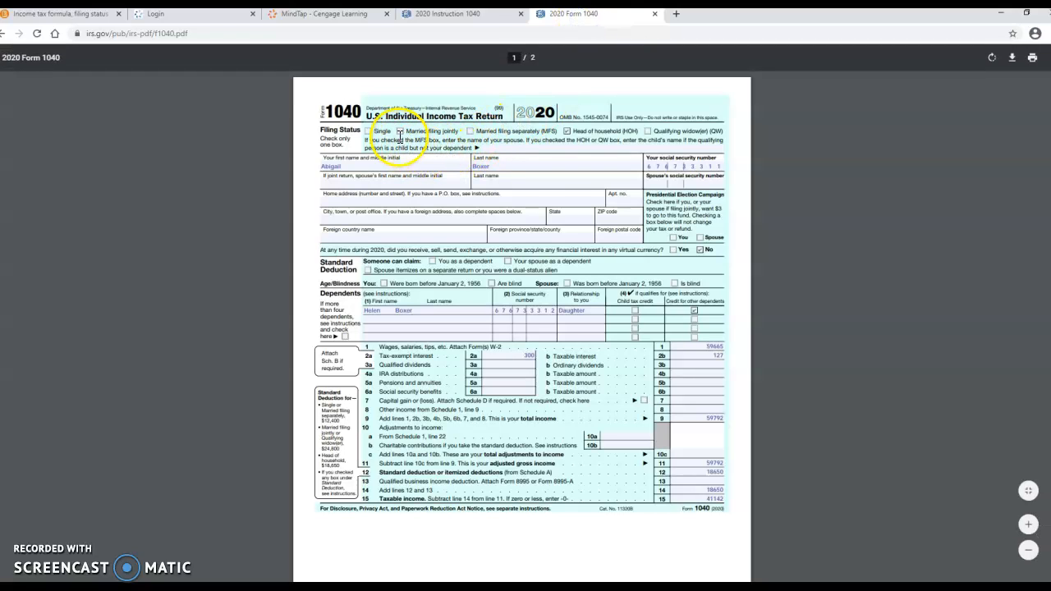
pyautogui.moveTo(368, 171)
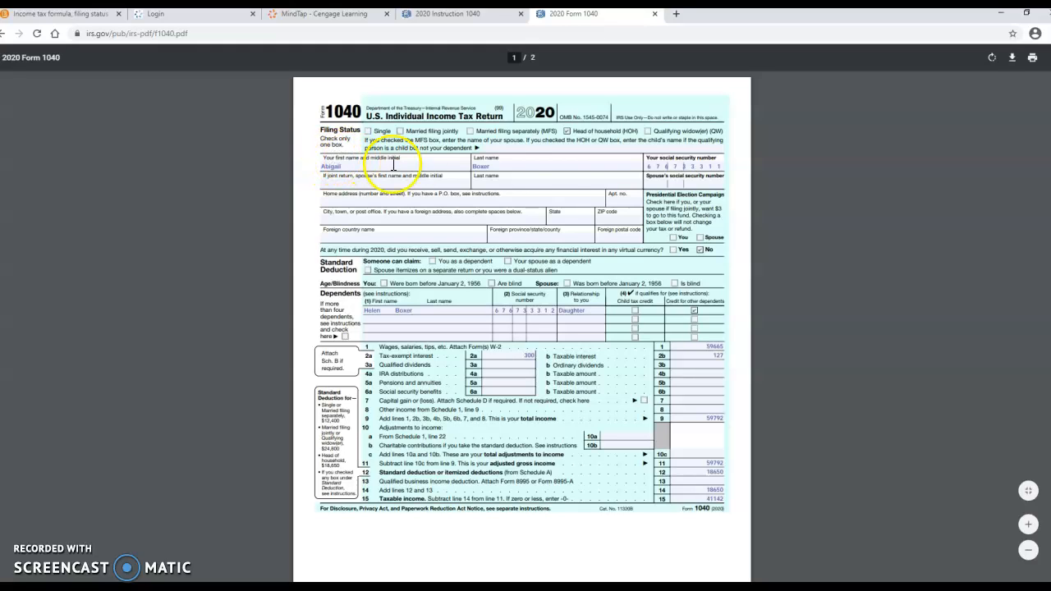
pyautogui.moveTo(624, 162)
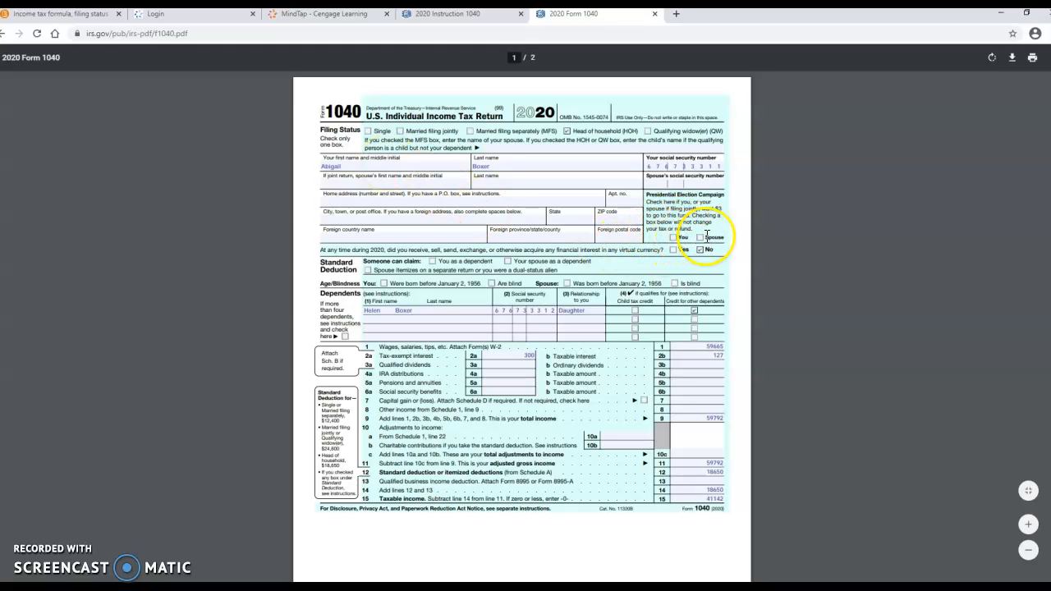
pyautogui.moveTo(414, 161)
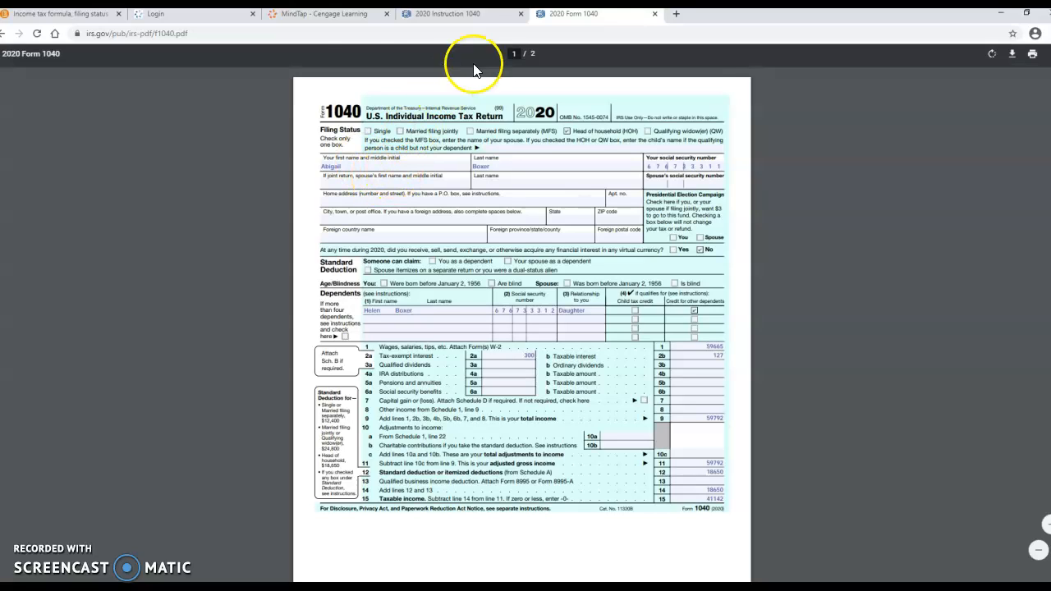
# - Return to MindTap showing problem 2A's facts on Hardy and Dora Knox
pyautogui.click(329, 13)
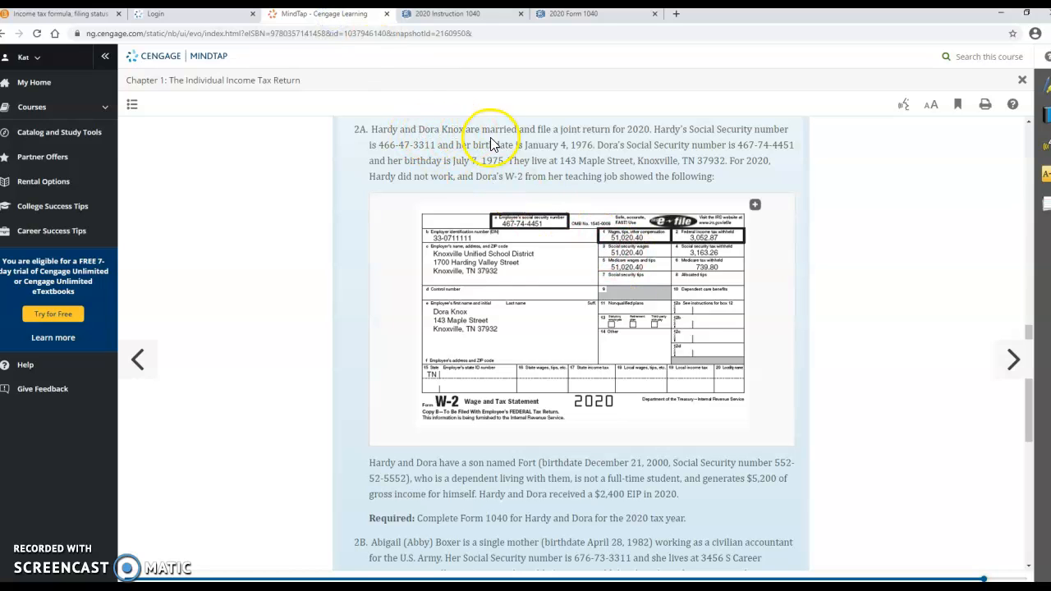
pyautogui.moveTo(874, 387)
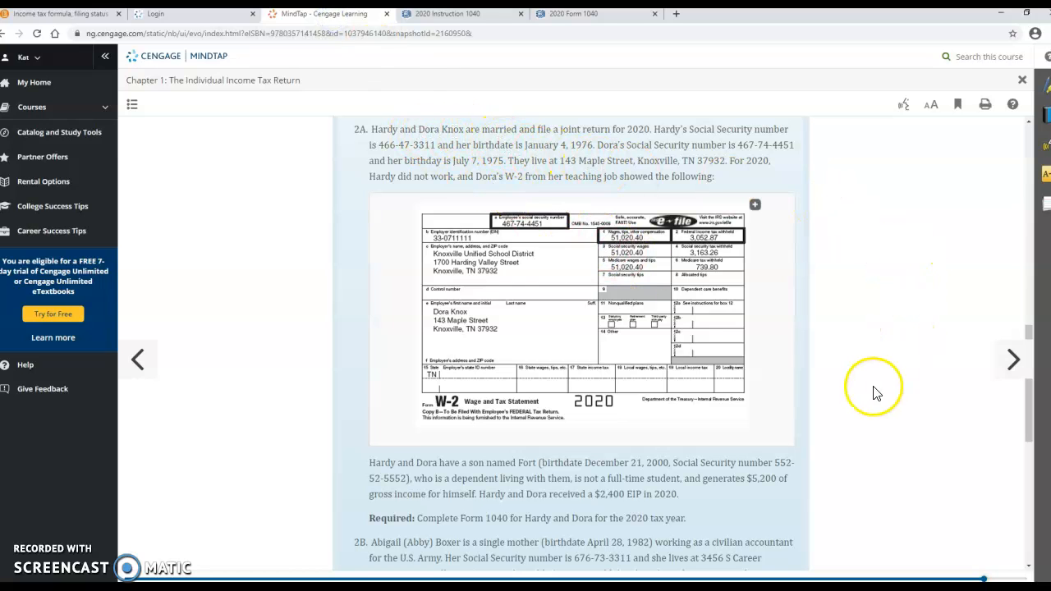
pyautogui.moveTo(687, 345)
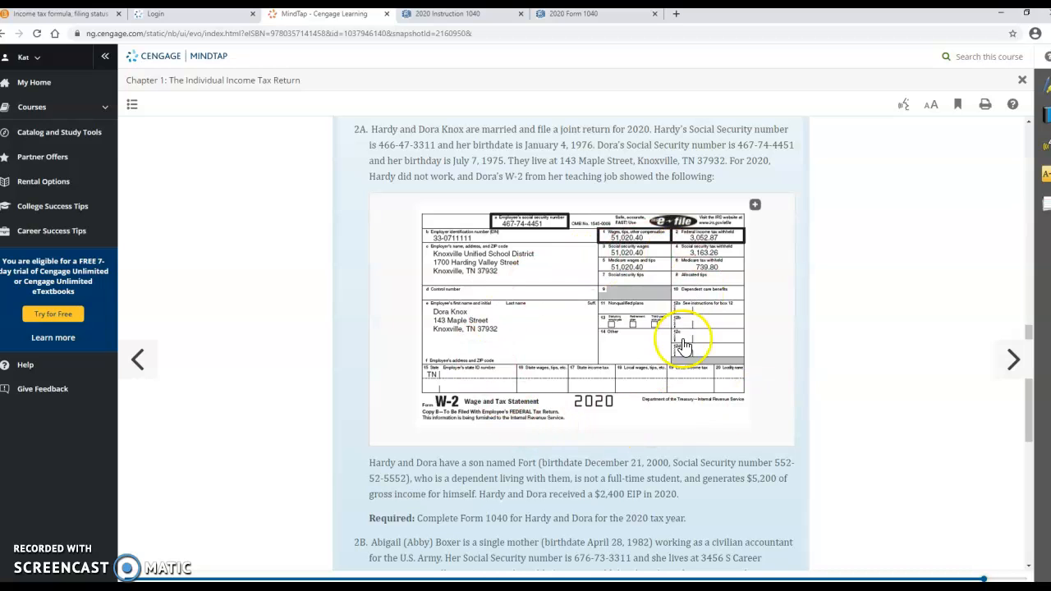
pyautogui.moveTo(667, 365)
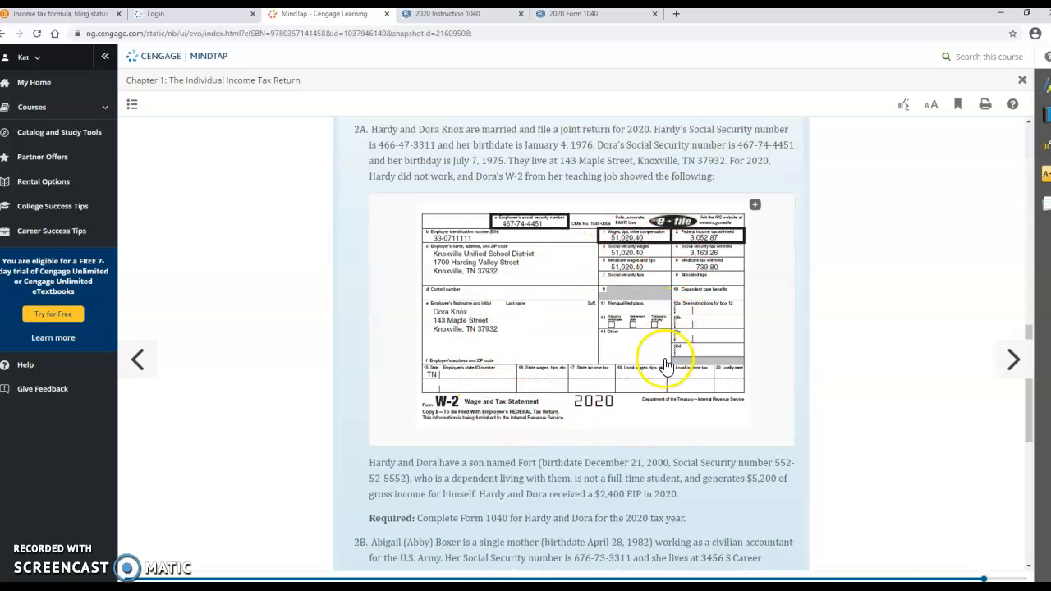
pyautogui.moveTo(562, 424)
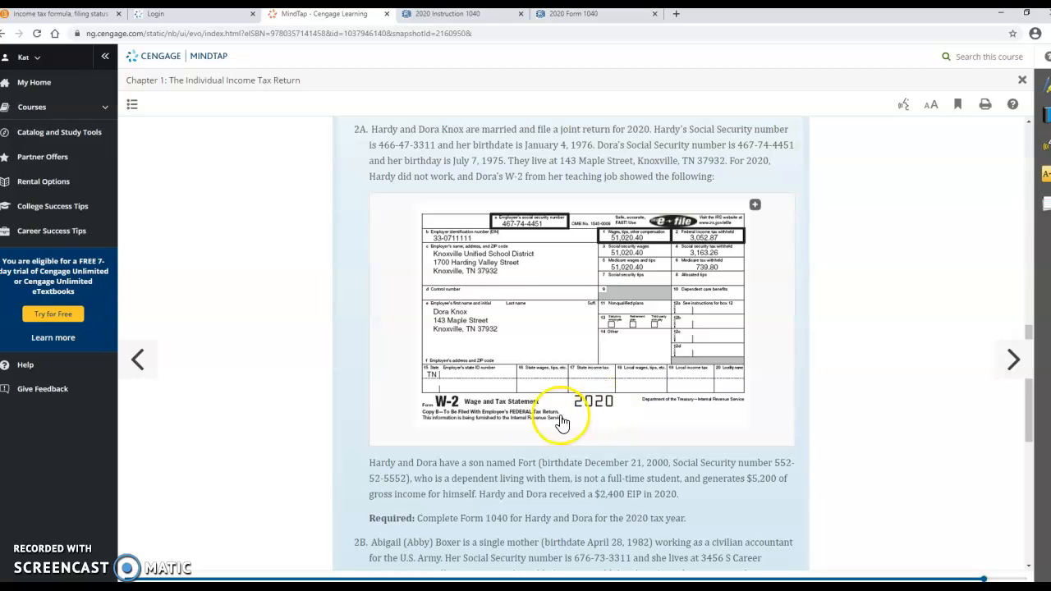
pyautogui.moveTo(621, 412)
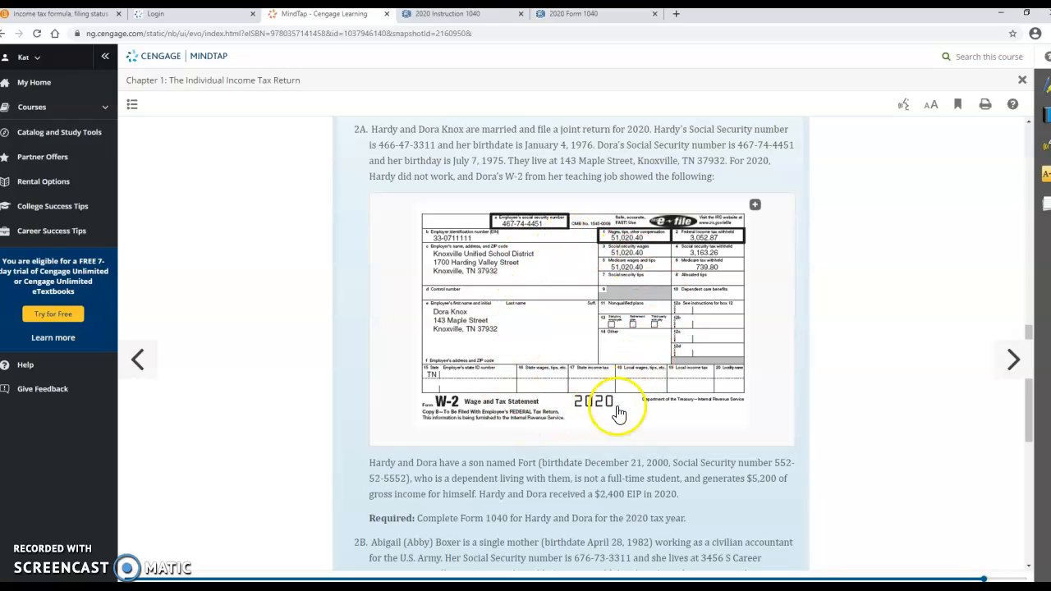
pyautogui.moveTo(540, 465)
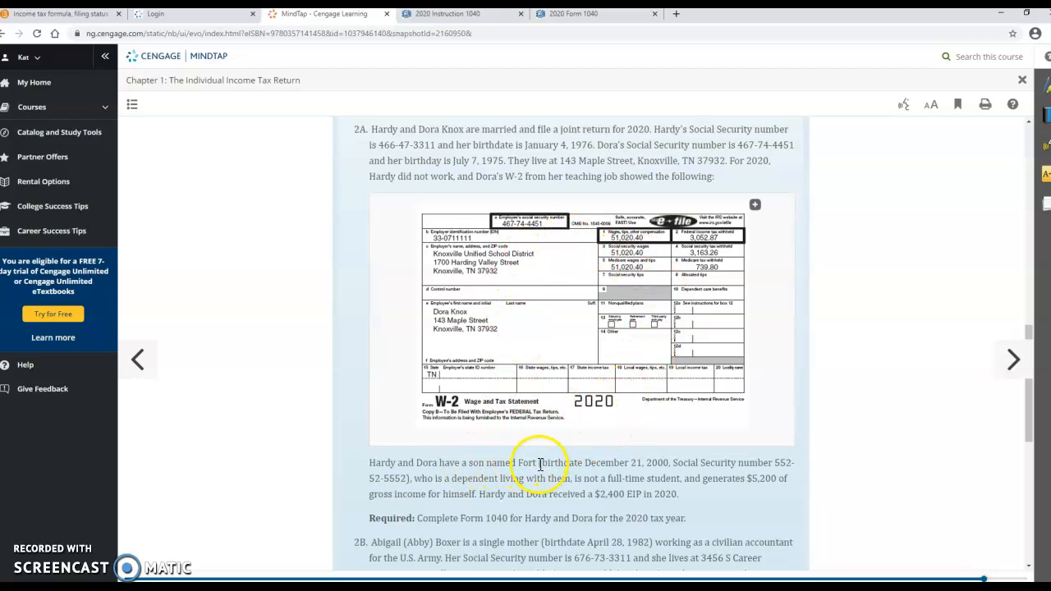
pyautogui.moveTo(688, 465)
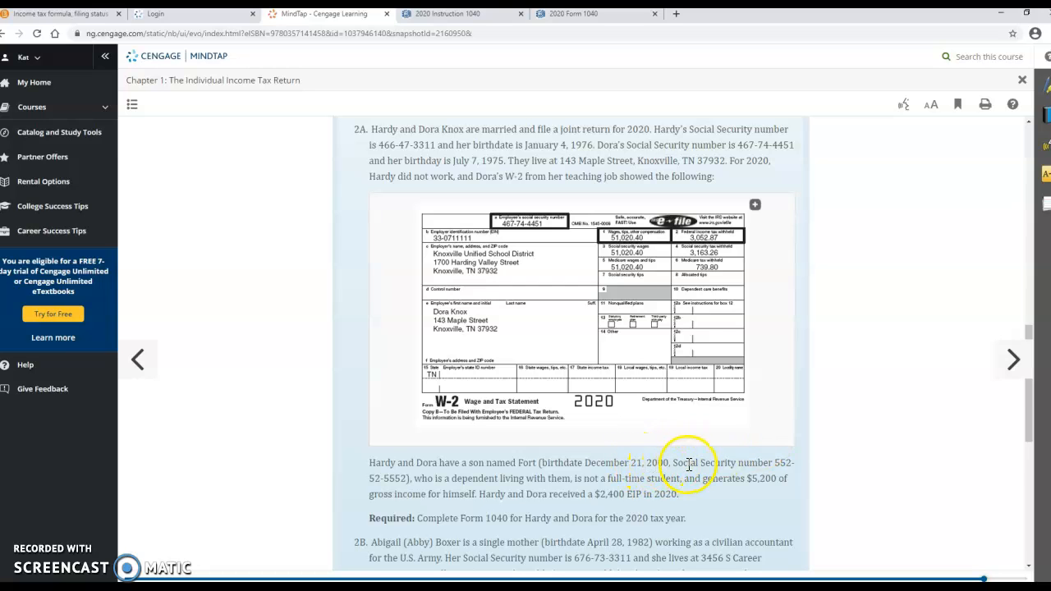
pyautogui.moveTo(1031, 431)
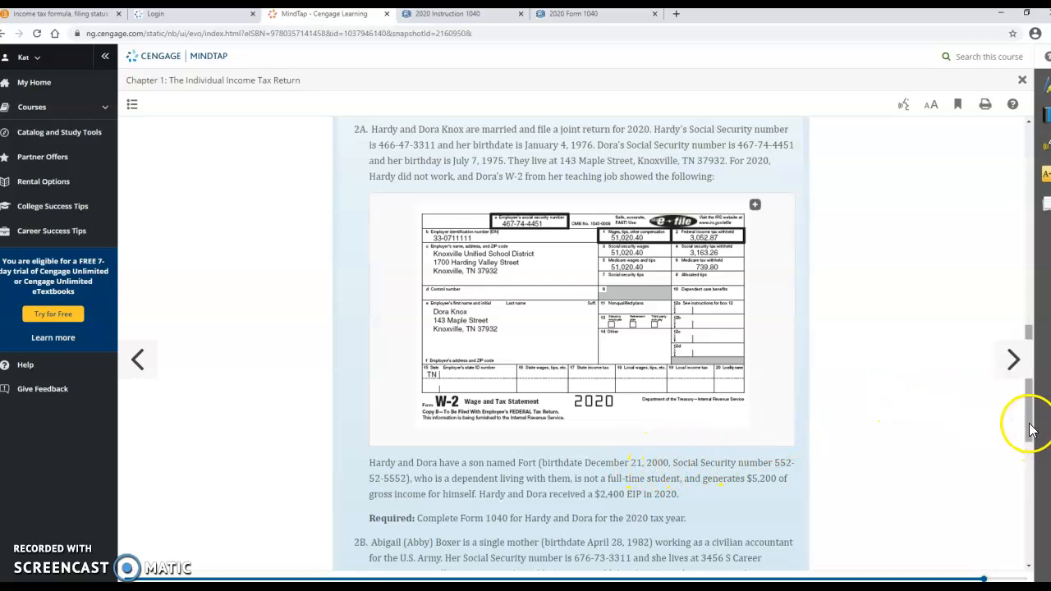
# - Scroll through problem 2A's details on son Fort, then switch to the Form 1040 PDF
pyautogui.scroll(-3)
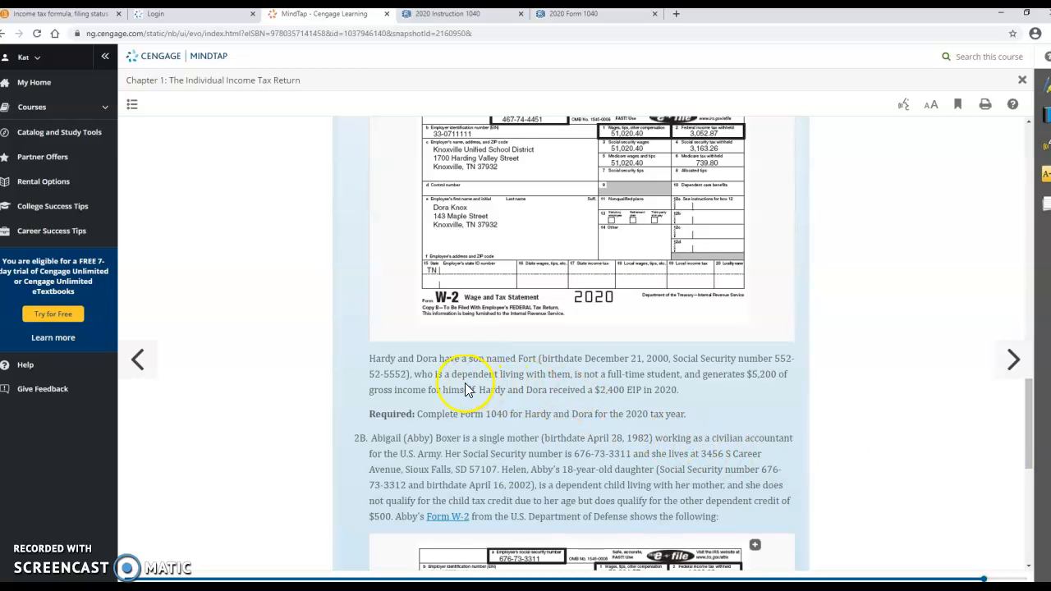
pyautogui.moveTo(516, 380)
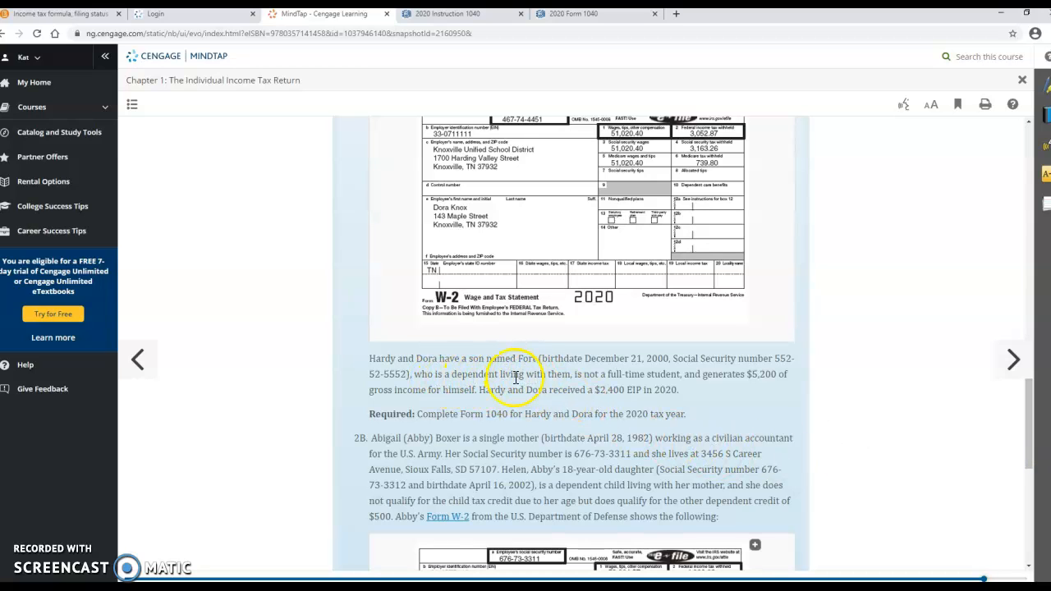
pyautogui.moveTo(578, 374)
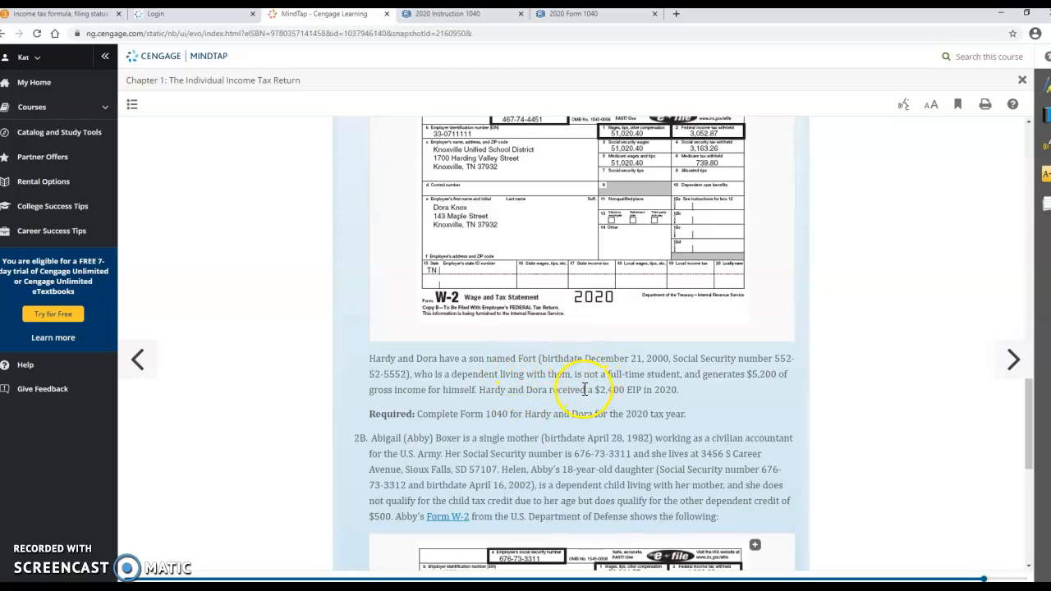
pyautogui.moveTo(528, 407)
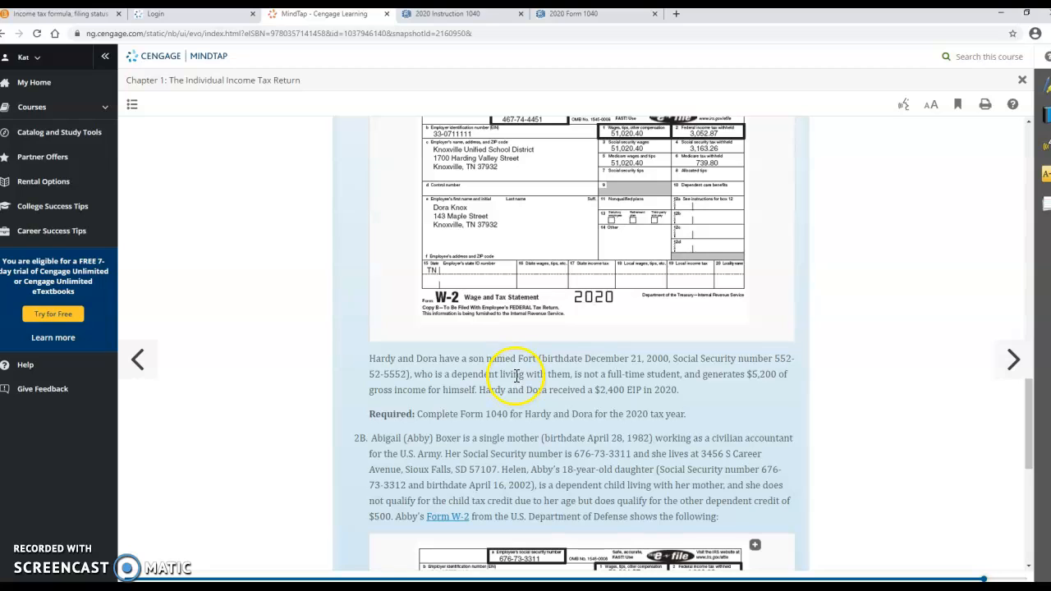
pyautogui.moveTo(571, 360)
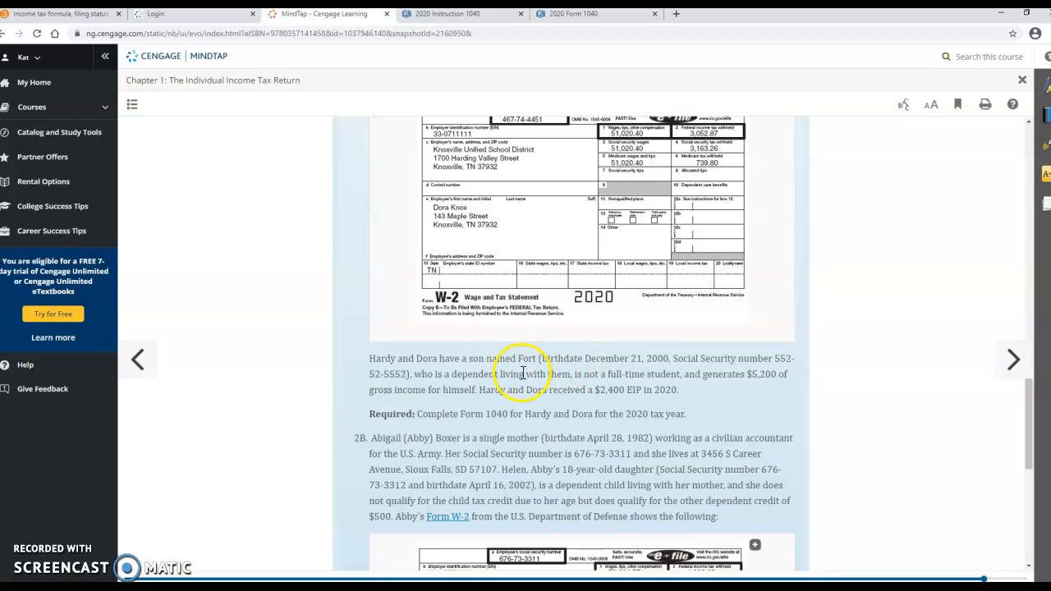
pyautogui.moveTo(536, 388)
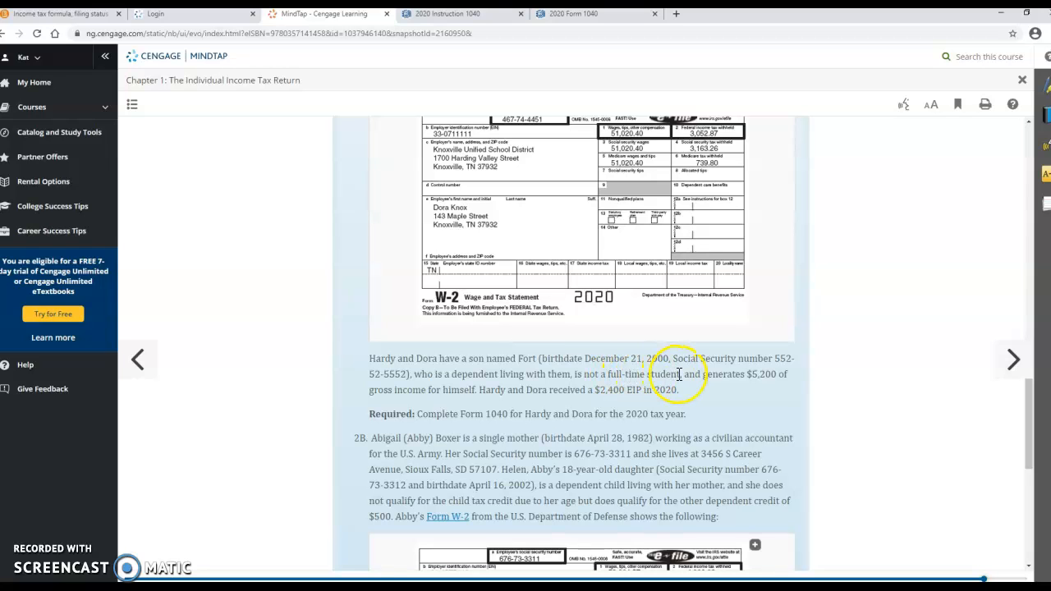
pyautogui.moveTo(642, 379)
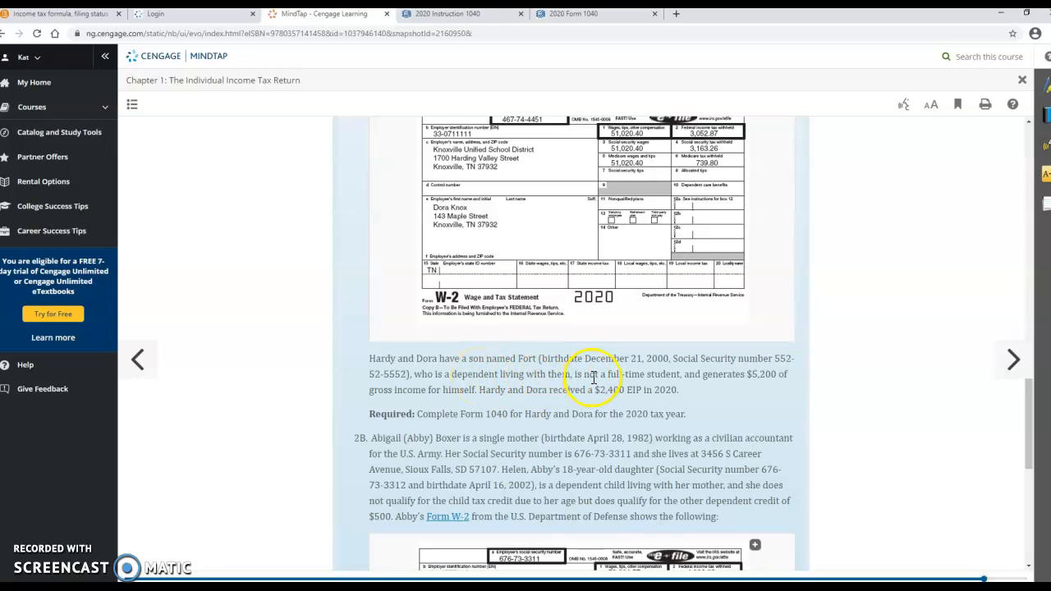
pyautogui.moveTo(583, 368)
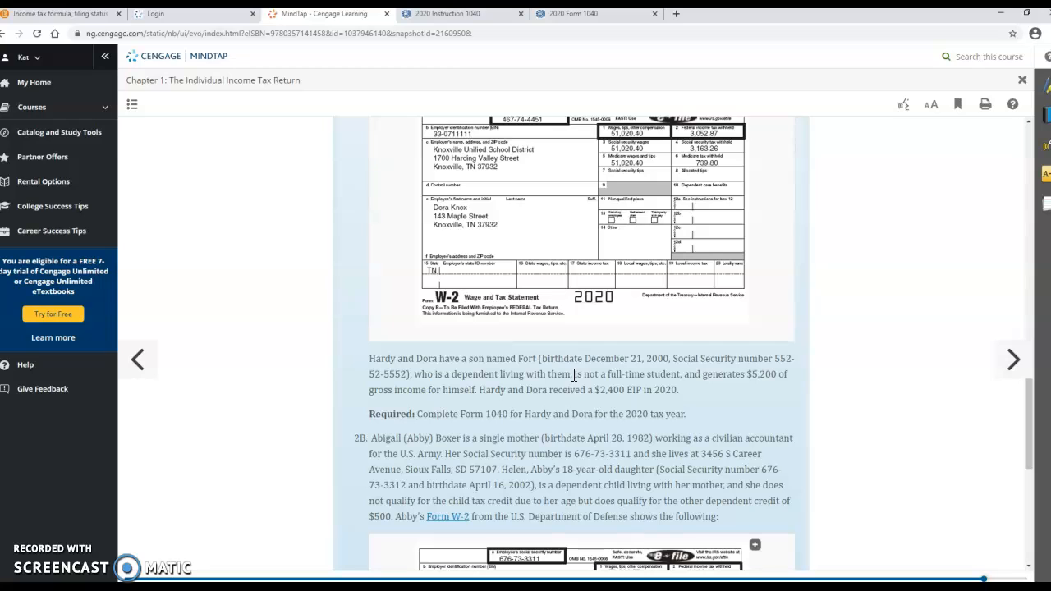
pyautogui.moveTo(578, 388)
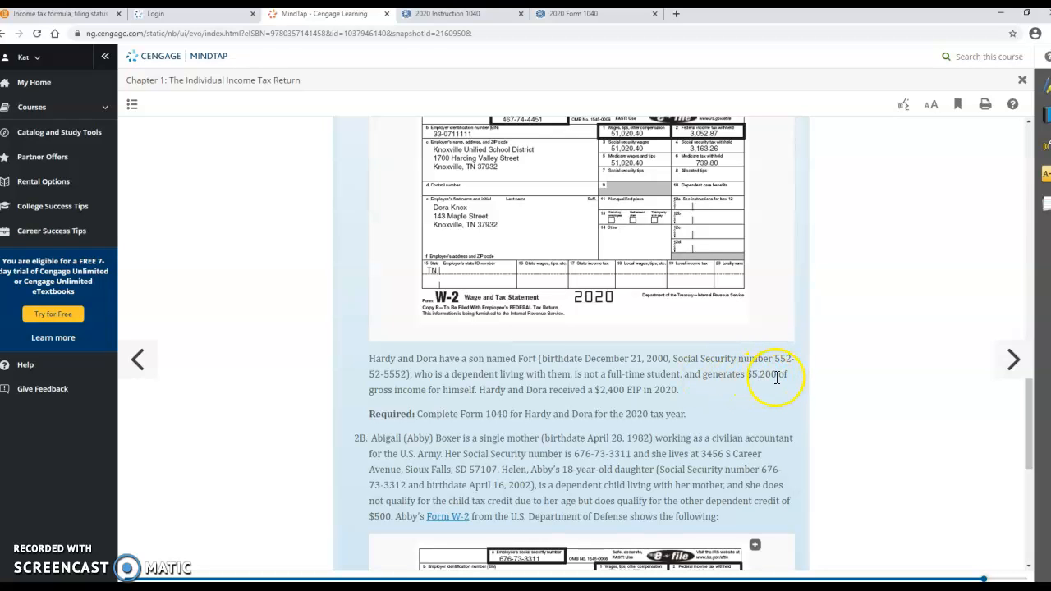
pyautogui.moveTo(776, 378)
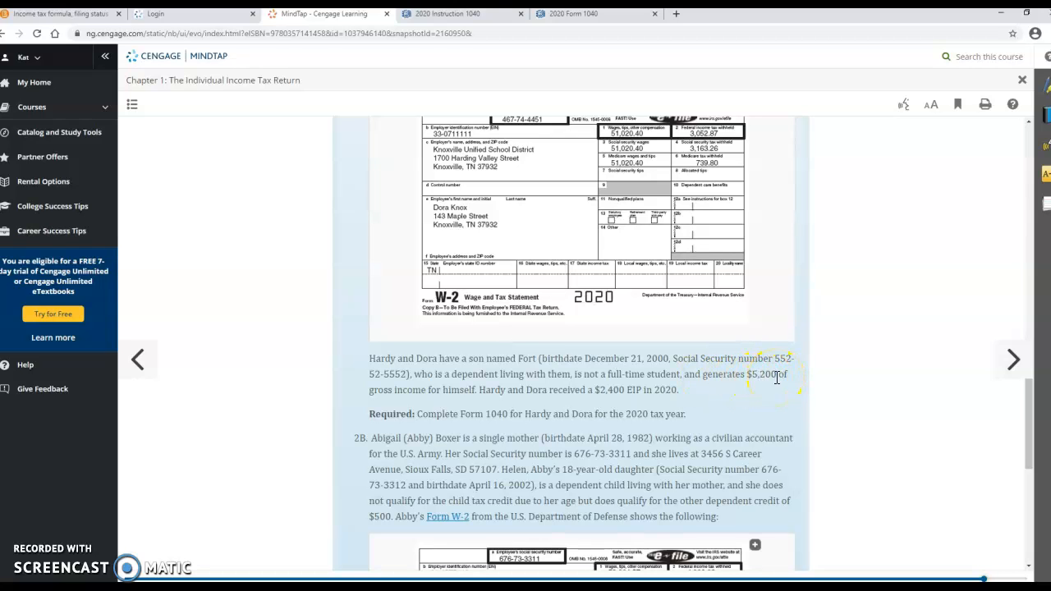
pyautogui.moveTo(776, 377)
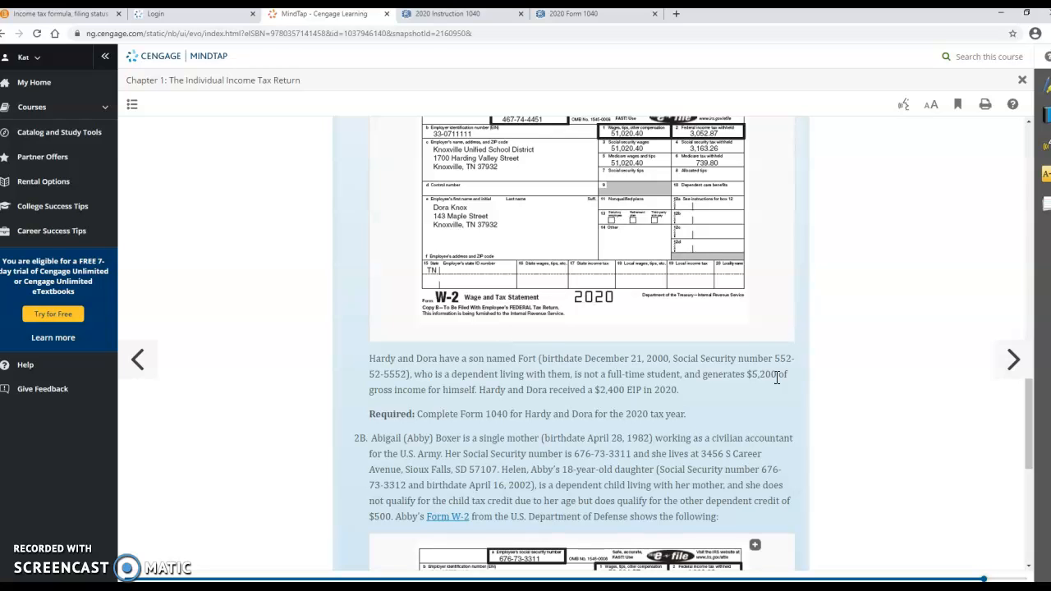
pyautogui.moveTo(756, 401)
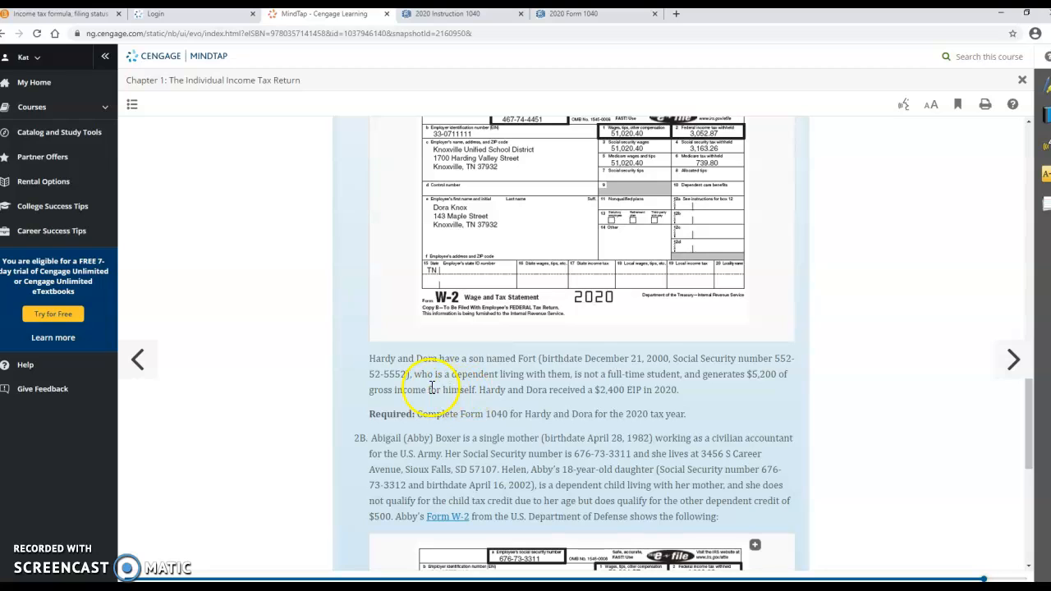
pyautogui.moveTo(680, 382)
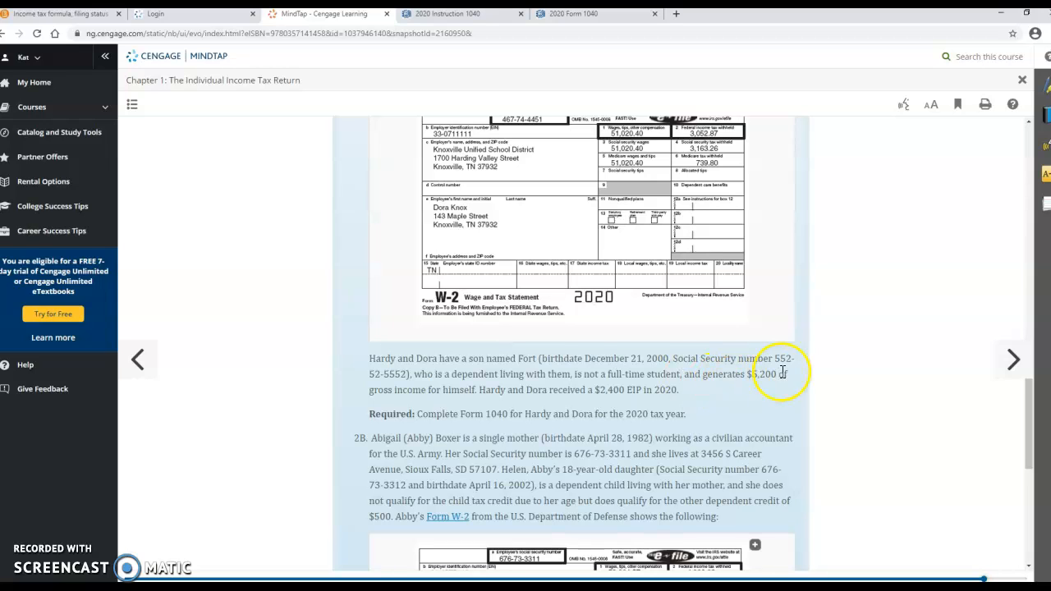
pyautogui.moveTo(754, 416)
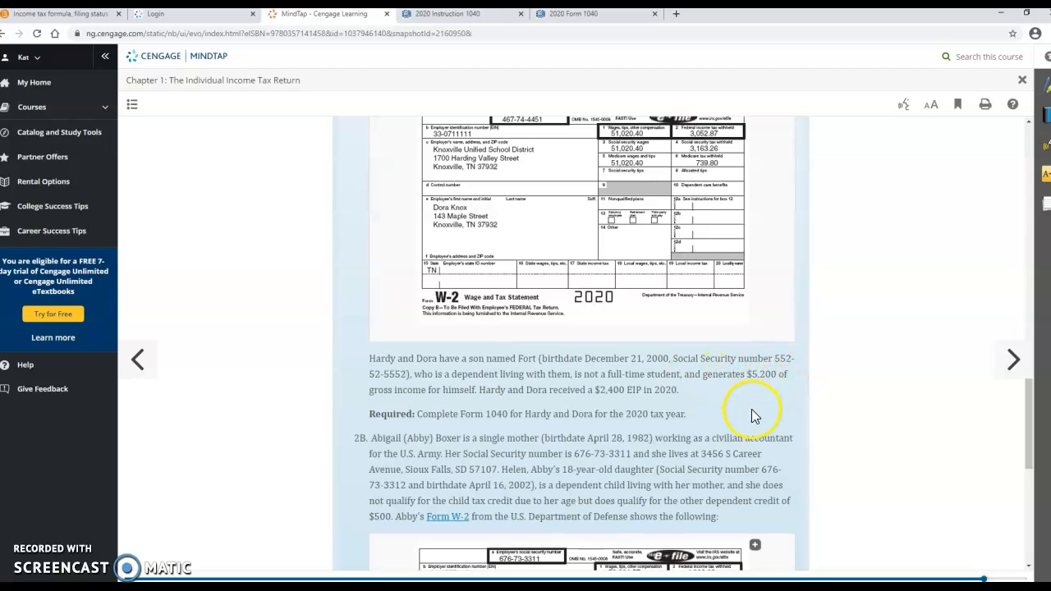
pyautogui.moveTo(772, 371)
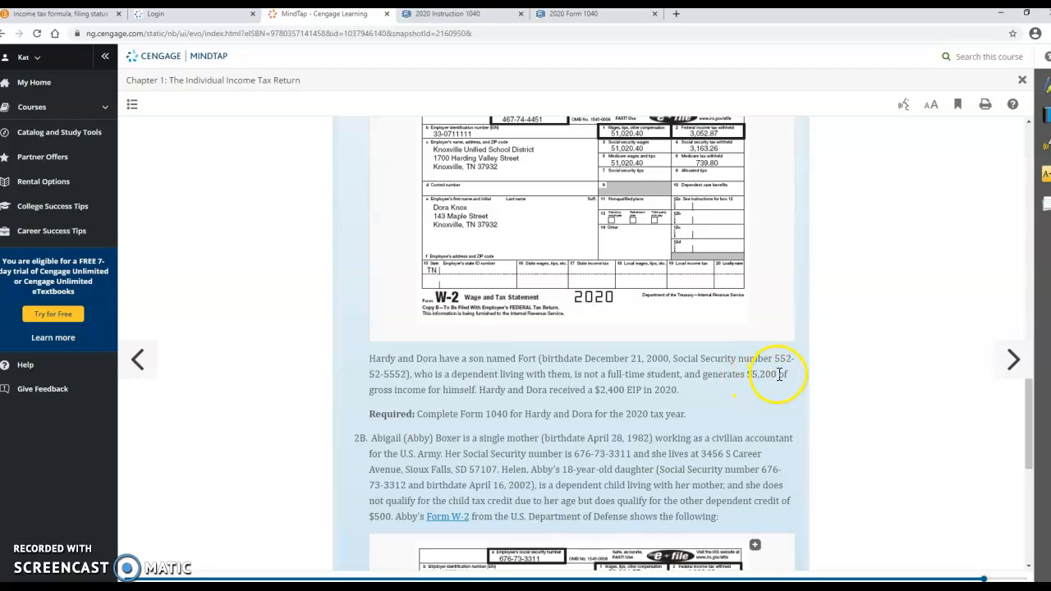
pyautogui.moveTo(755, 375)
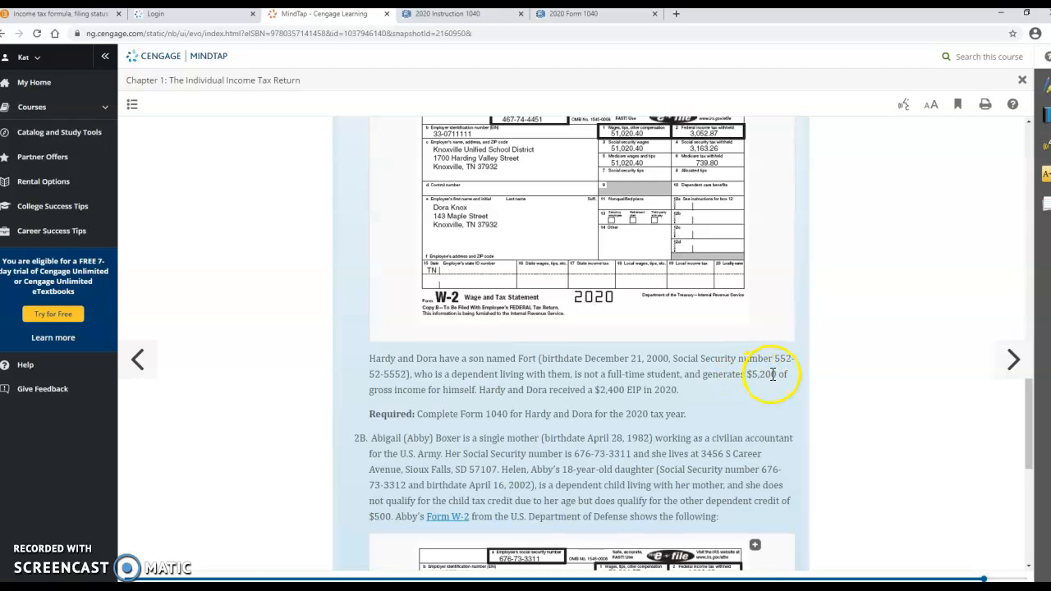
pyautogui.moveTo(740, 378)
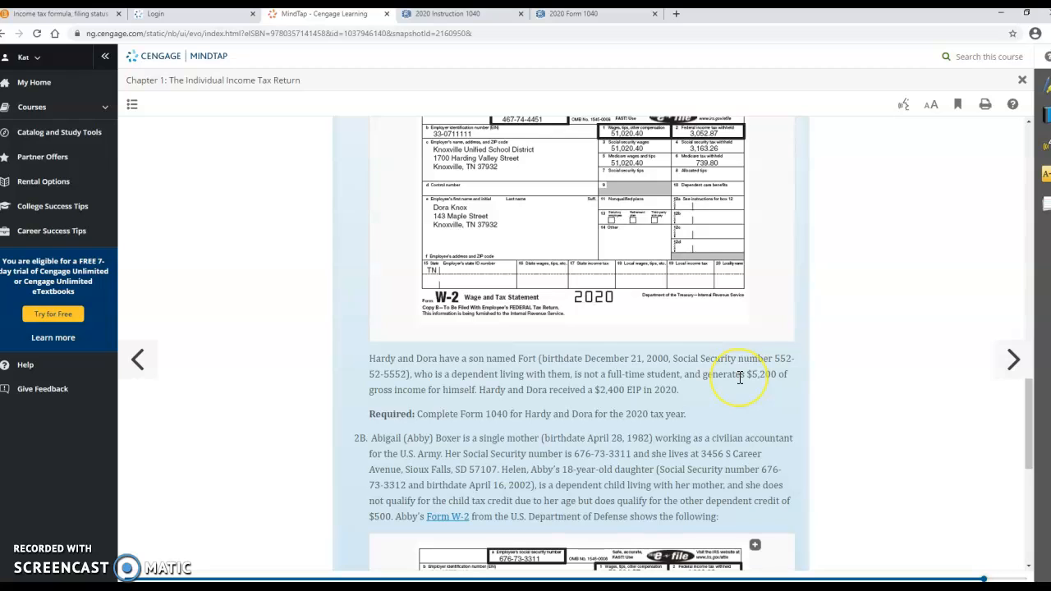
pyautogui.moveTo(764, 386)
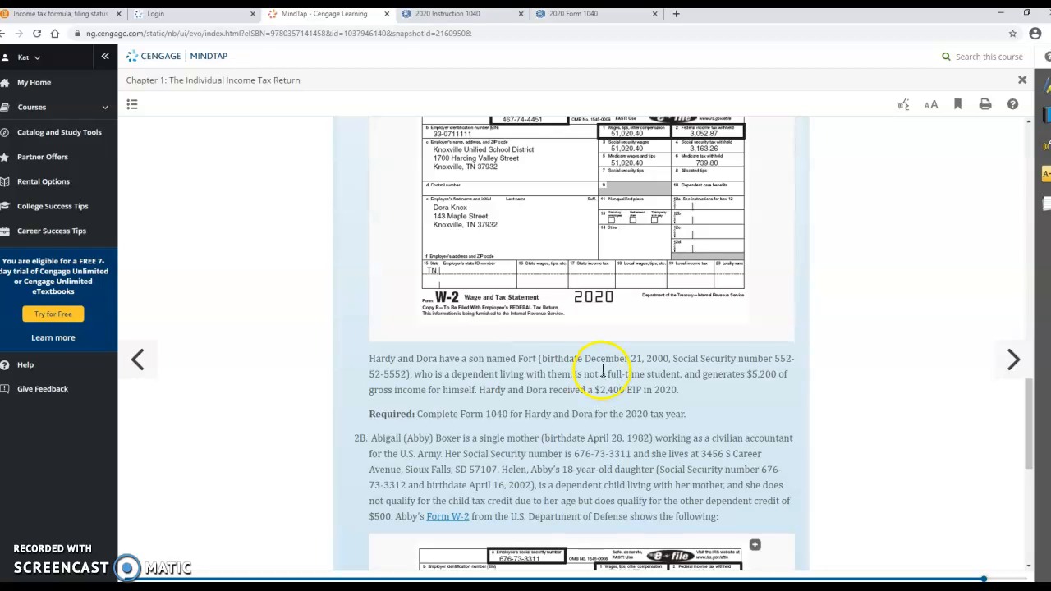
pyautogui.moveTo(755, 378)
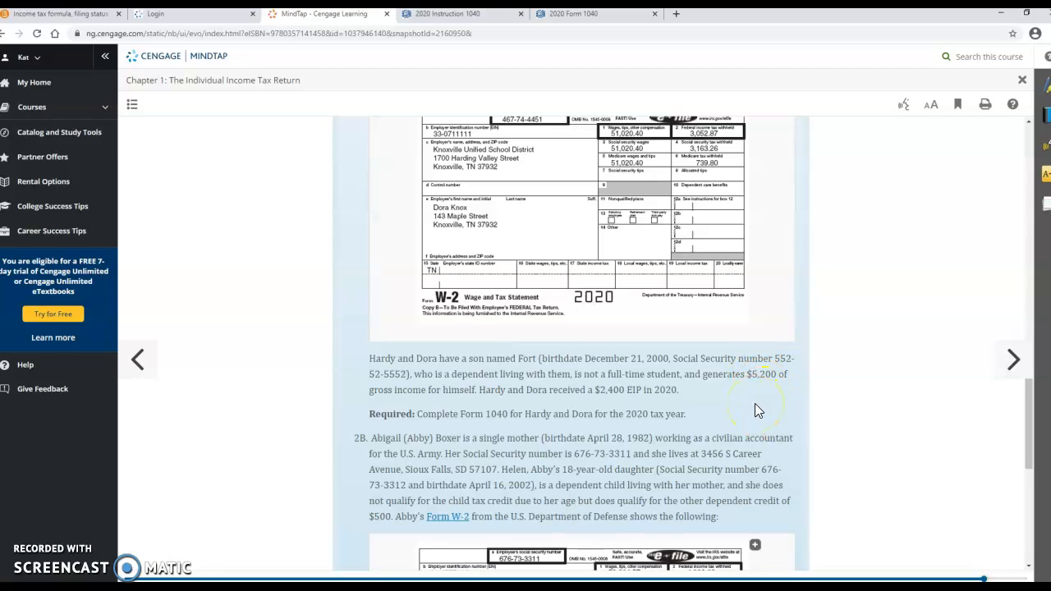
pyautogui.moveTo(755, 393)
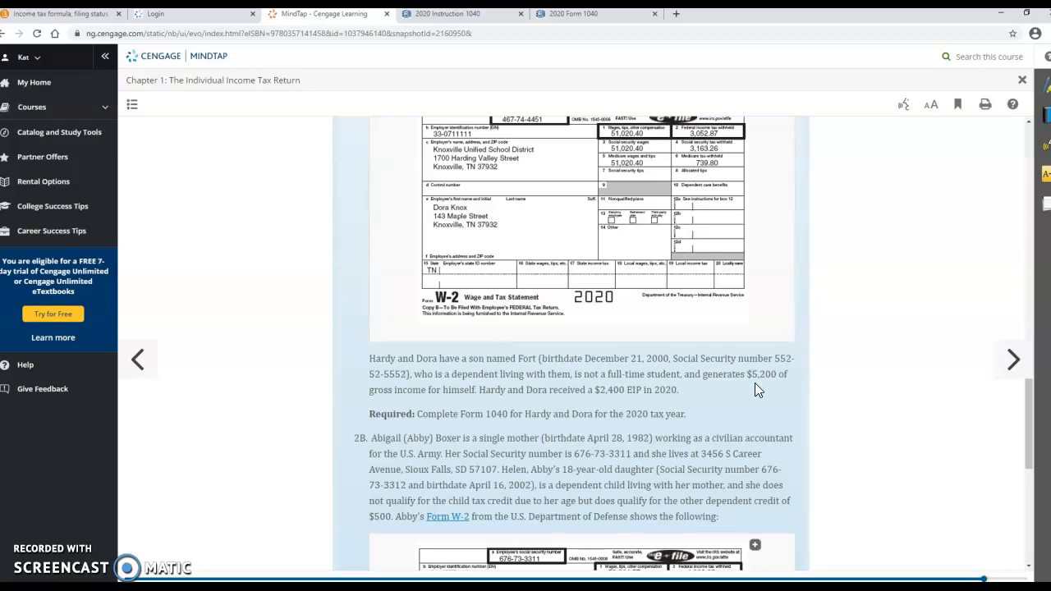
pyautogui.moveTo(753, 389)
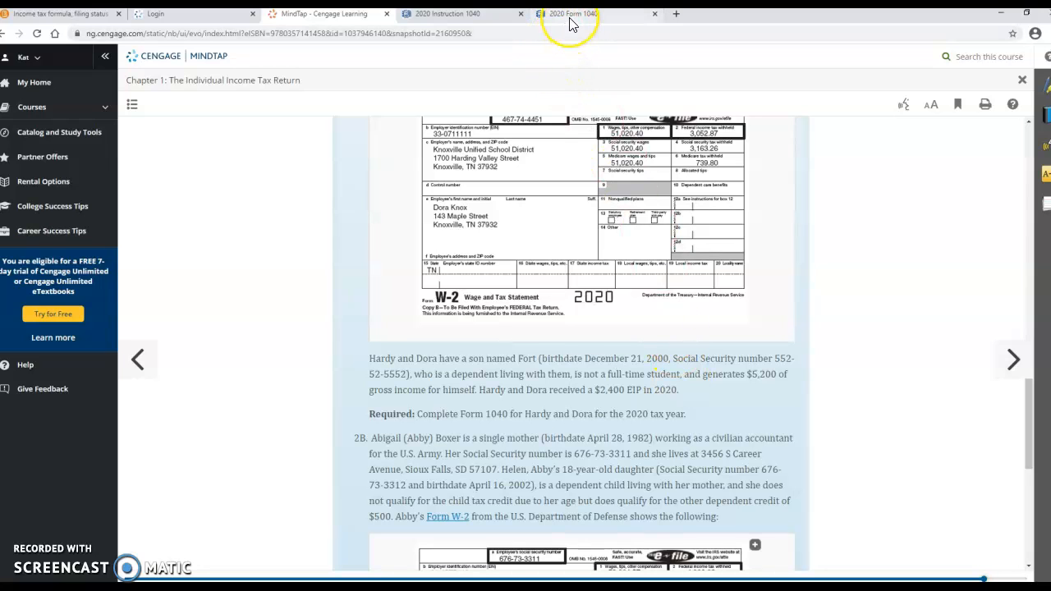
pyautogui.moveTo(572, 13)
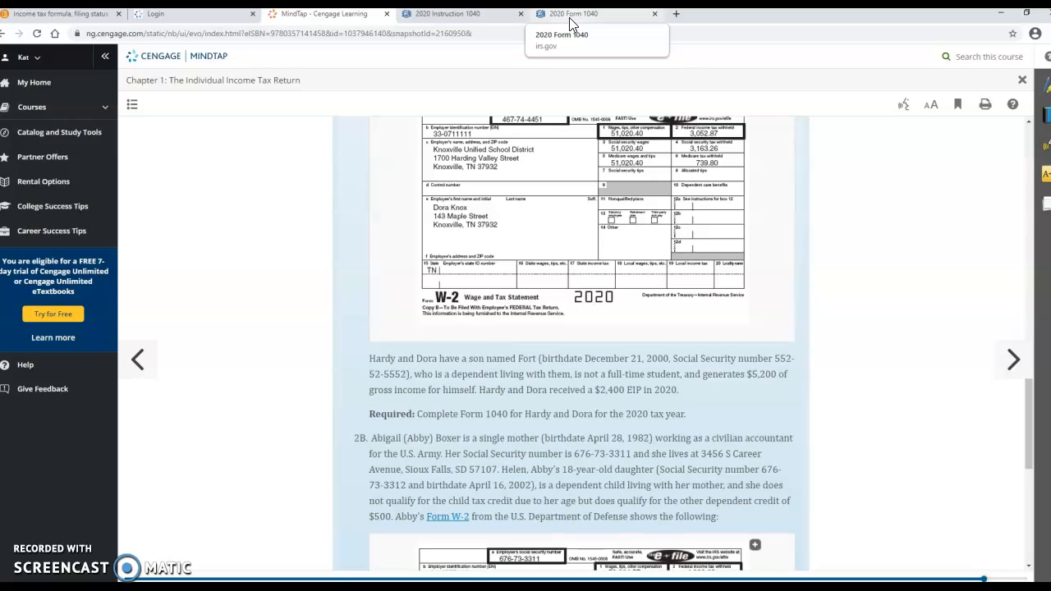
pyautogui.click(568, 13)
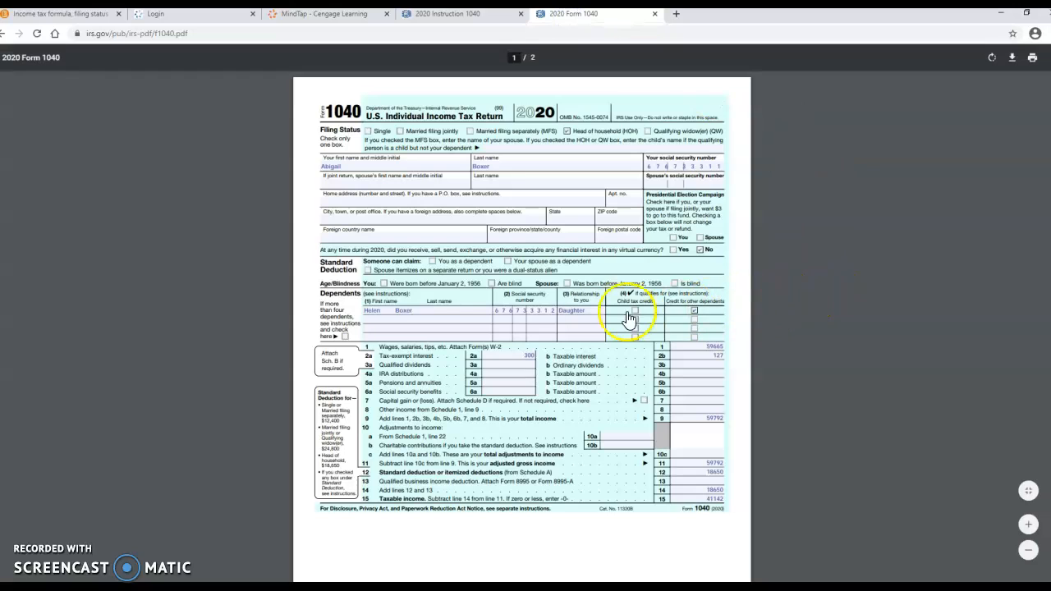
pyautogui.moveTo(365, 312)
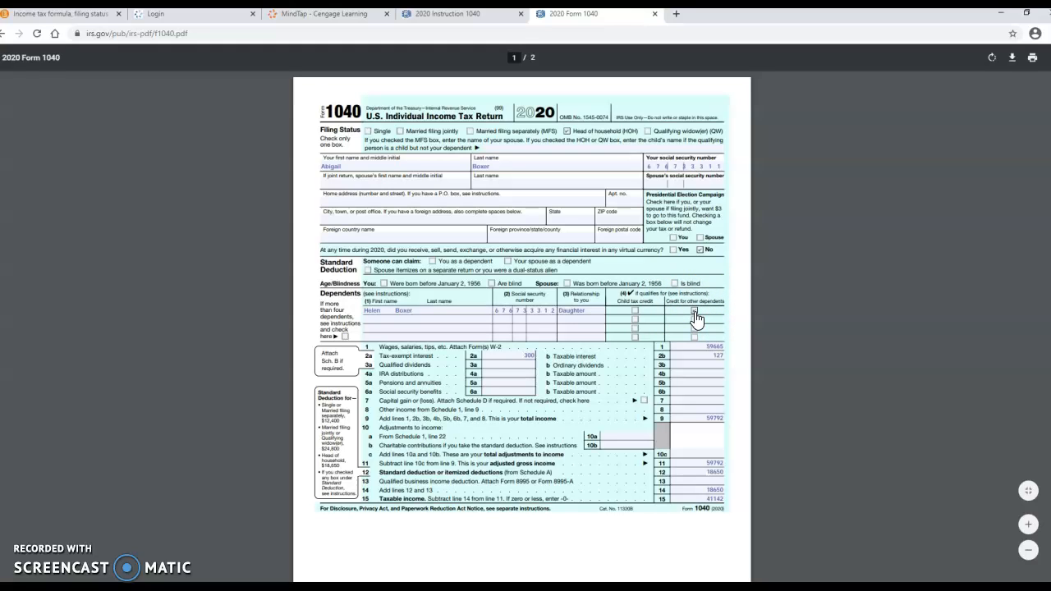
# - Check the filing status and dependent row on Form 1040, then return to MindTap
pyautogui.click(695, 321)
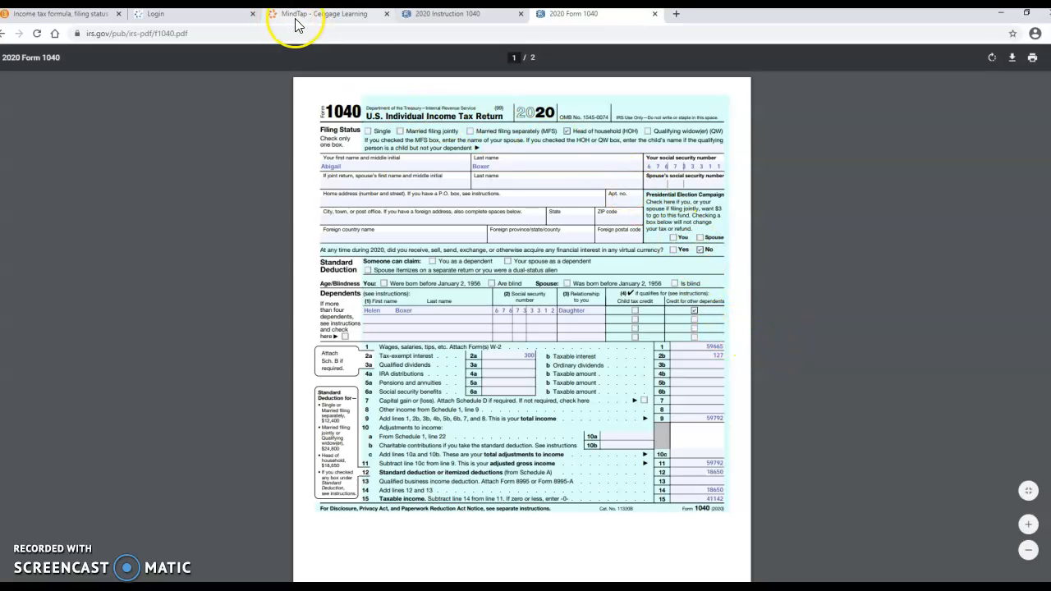
pyautogui.click(327, 13)
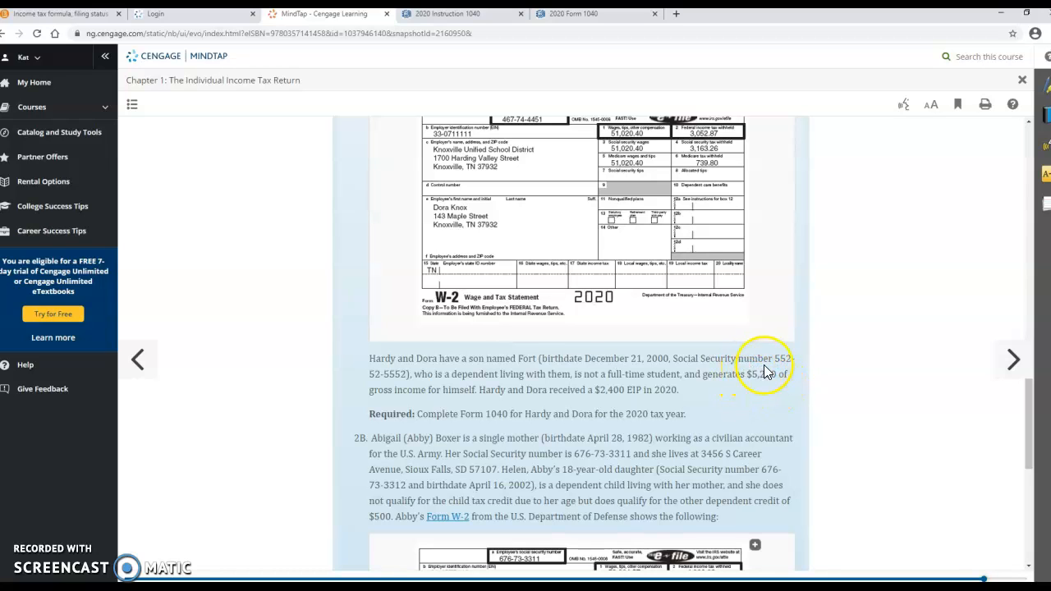
pyautogui.moveTo(772, 408)
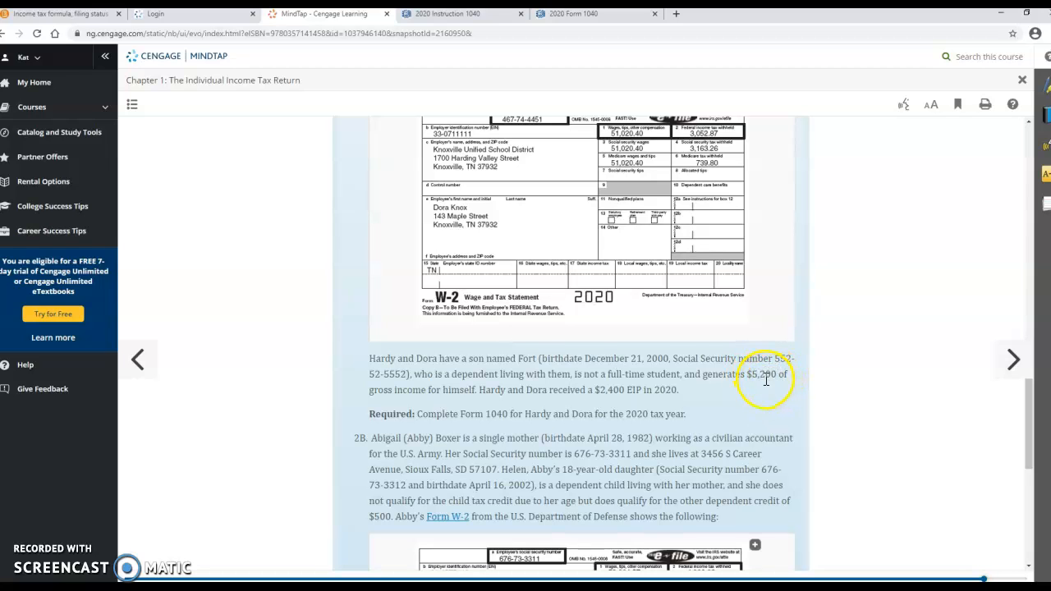
pyautogui.moveTo(1032, 434)
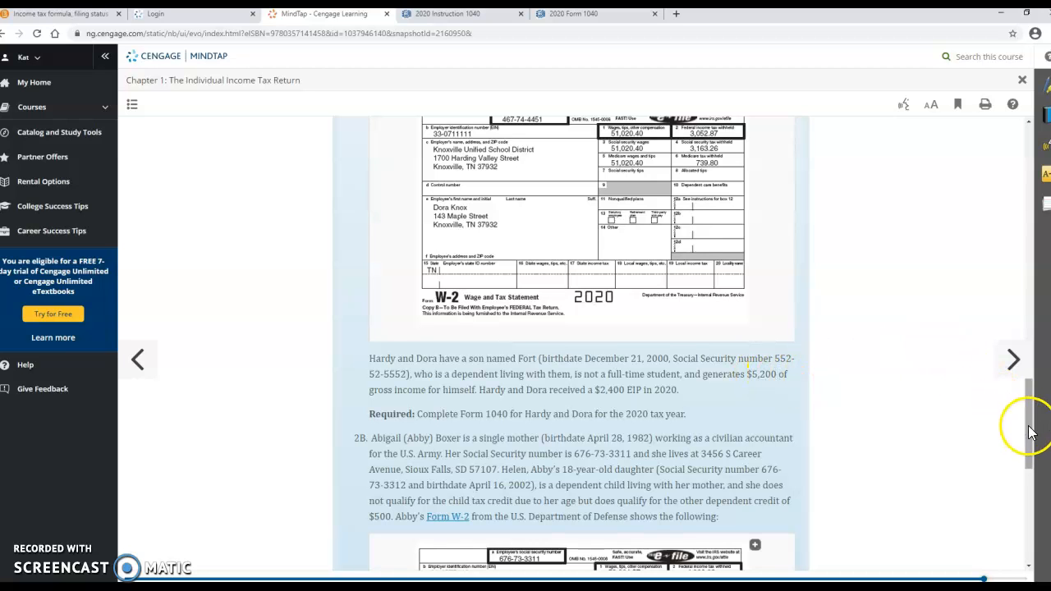
# - Scroll down to the start of problem 2B on Abigail Boxer and daughter Helen
pyautogui.scroll(-3)
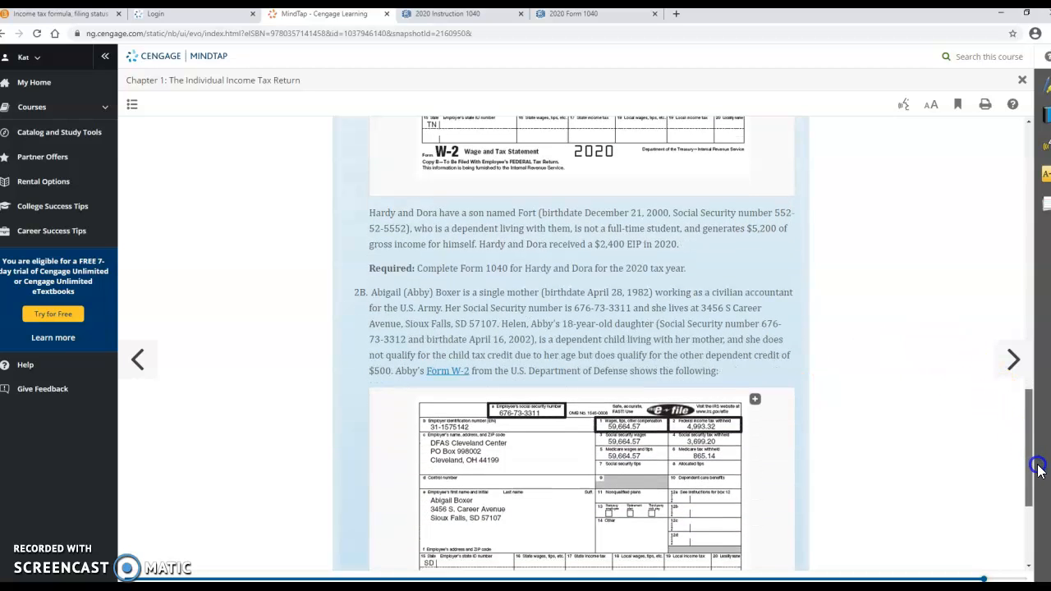
# - Read problem 2B's dependent details on Helen, then switch to the Form 1040 PDF
pyautogui.scroll(-3)
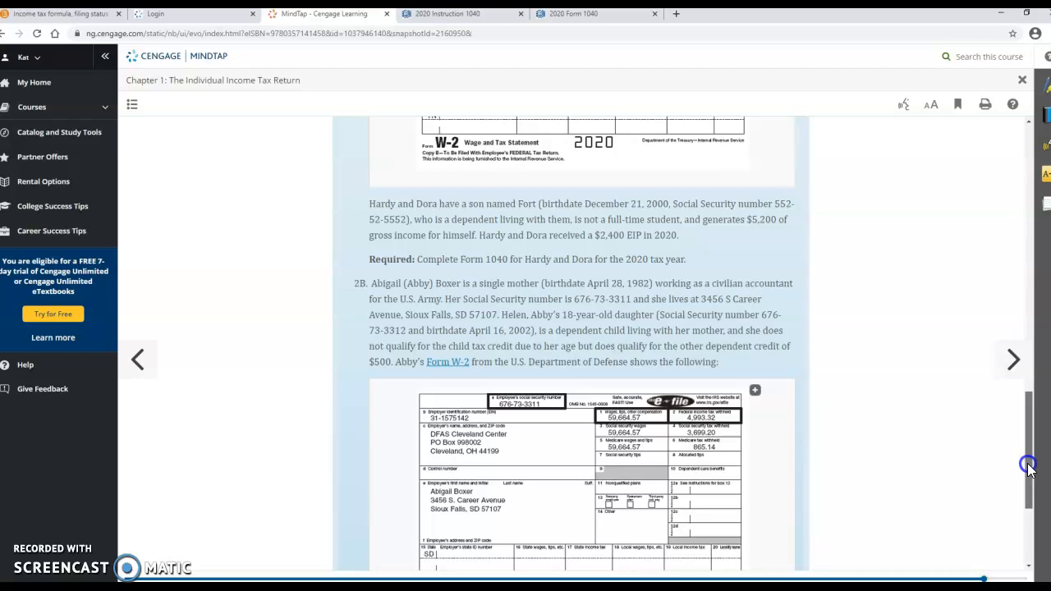
pyautogui.scroll(3)
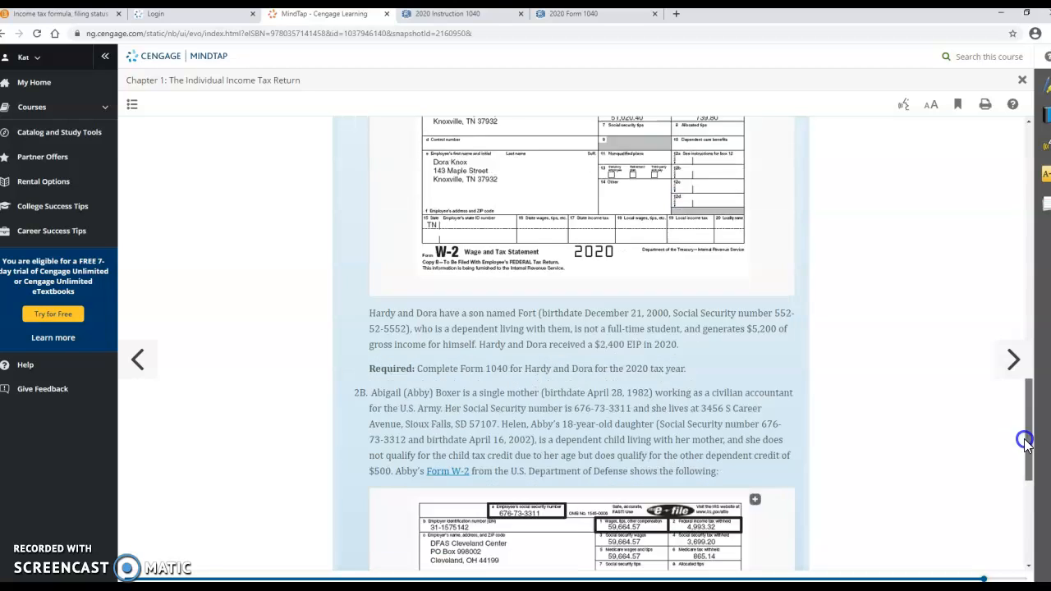
pyautogui.scroll(-3)
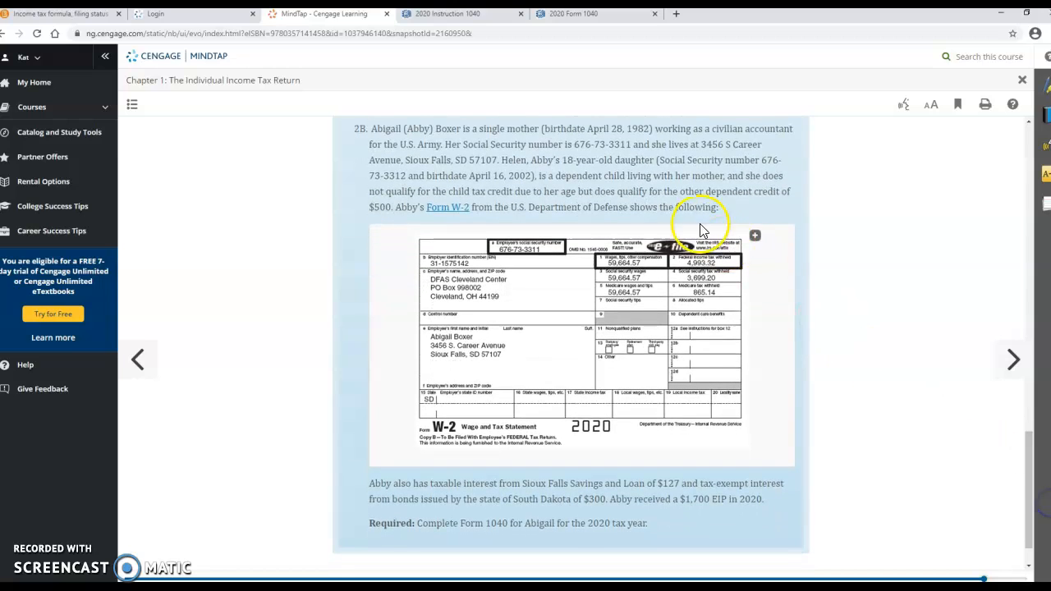
pyautogui.moveTo(533, 168)
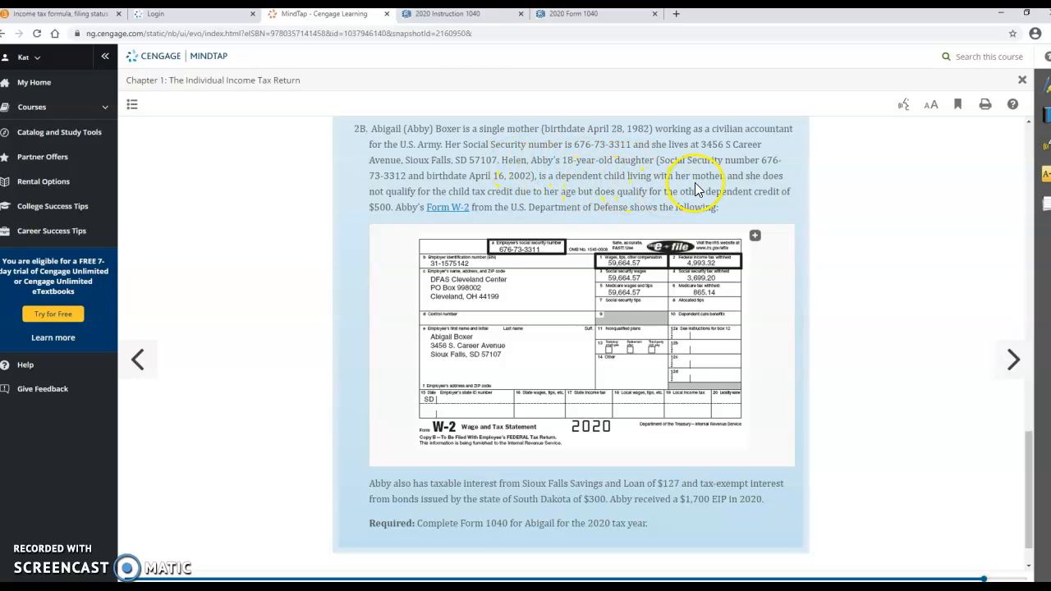
pyautogui.moveTo(672, 174)
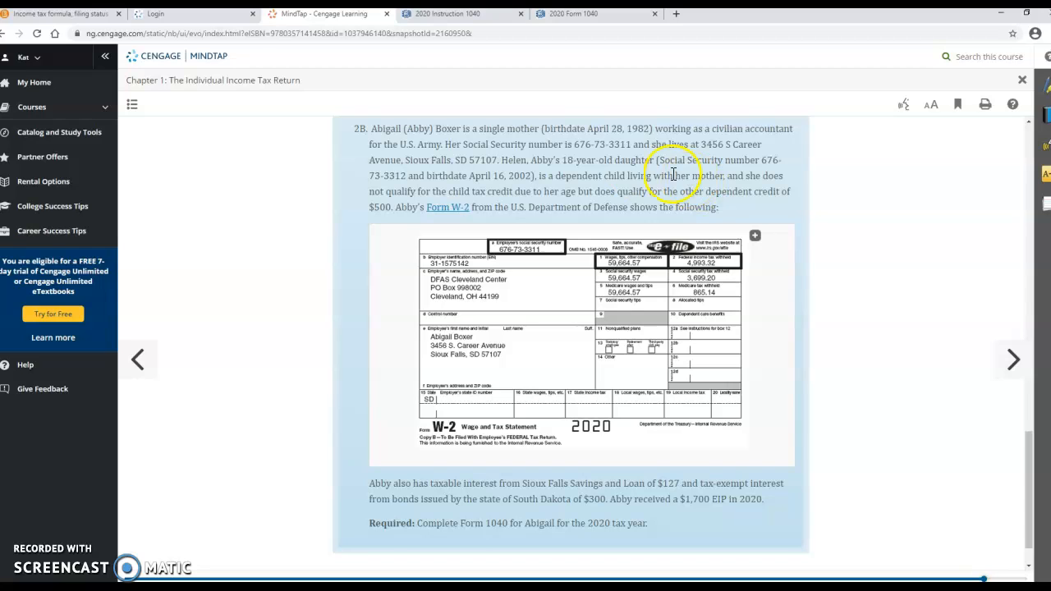
pyautogui.moveTo(585, 172)
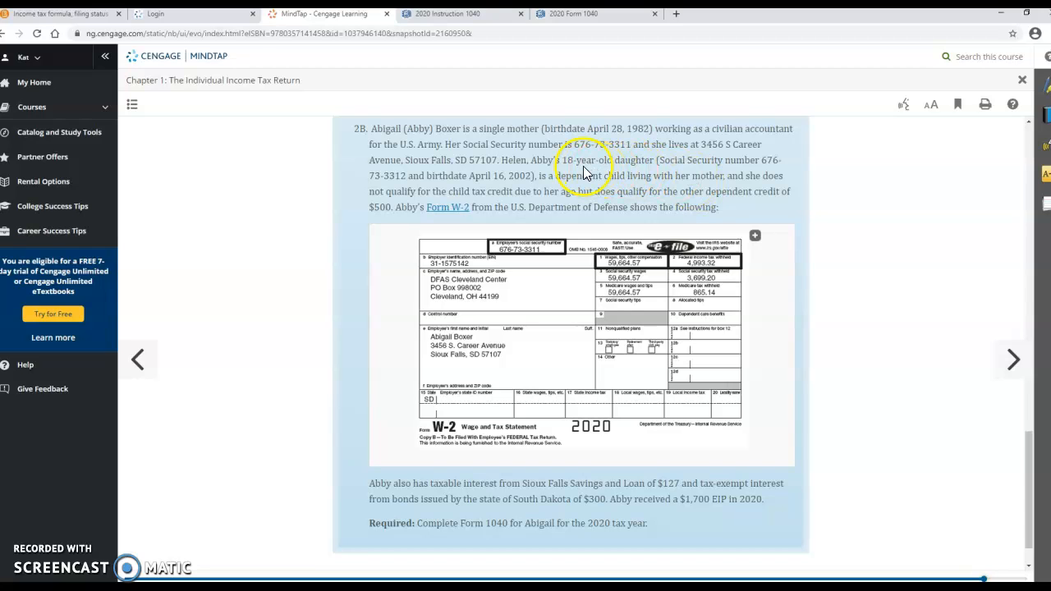
pyautogui.moveTo(588, 173)
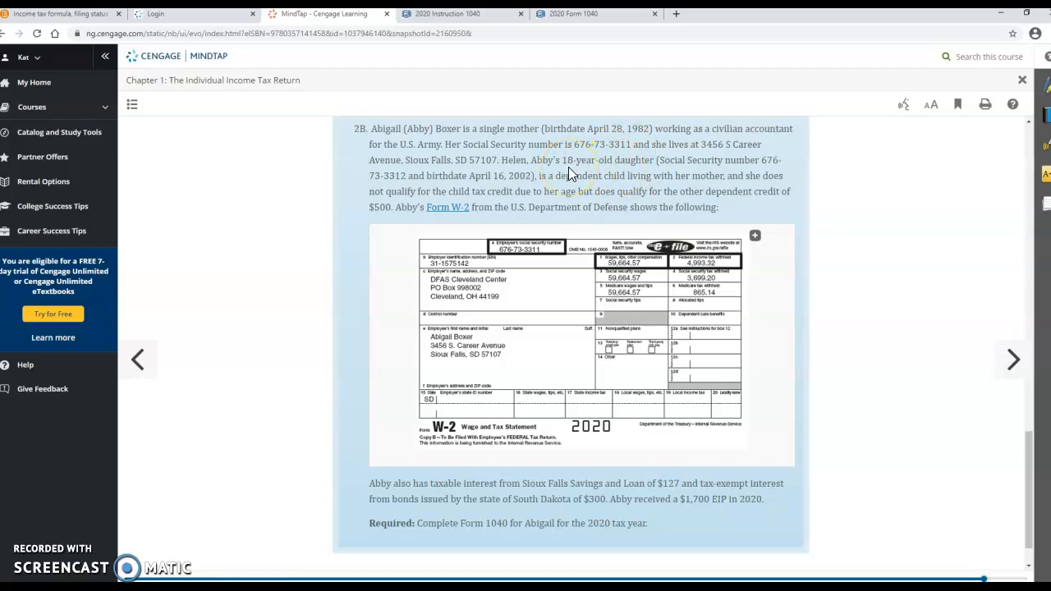
pyautogui.moveTo(568, 161)
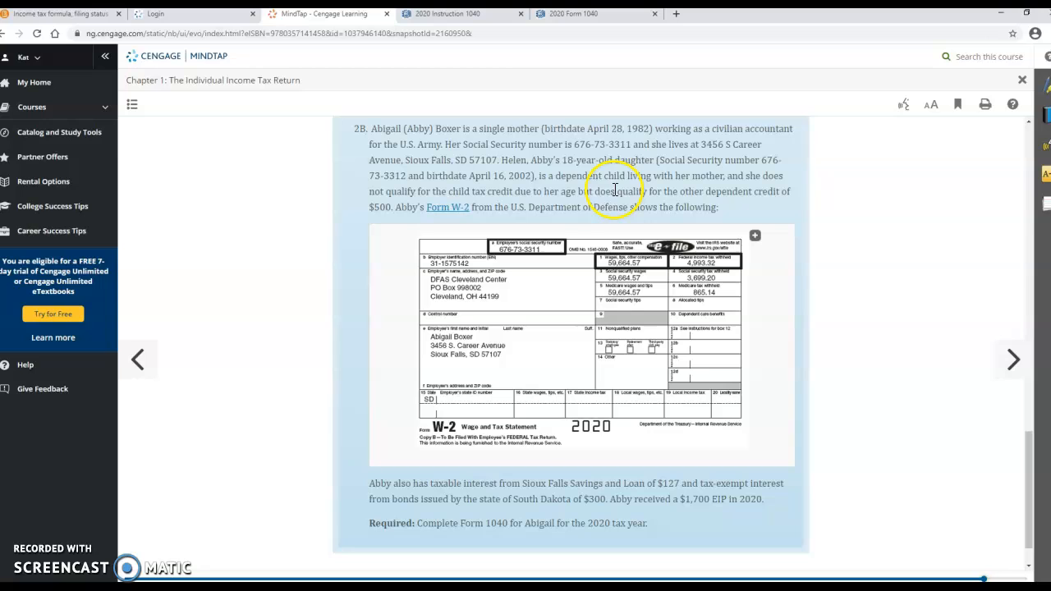
pyautogui.moveTo(584, 171)
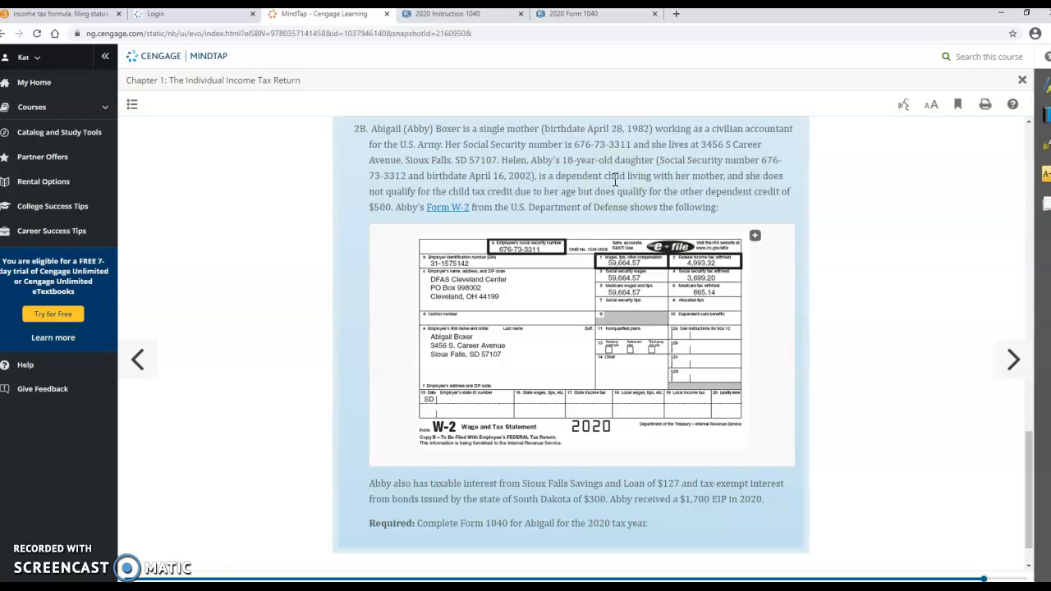
pyautogui.moveTo(611, 197)
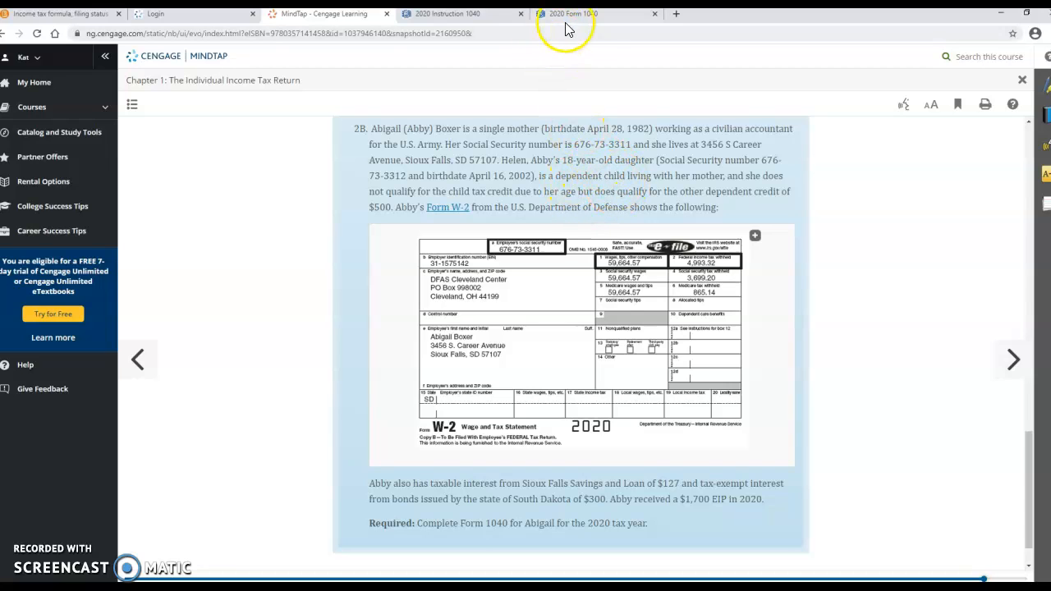
pyautogui.click(573, 13)
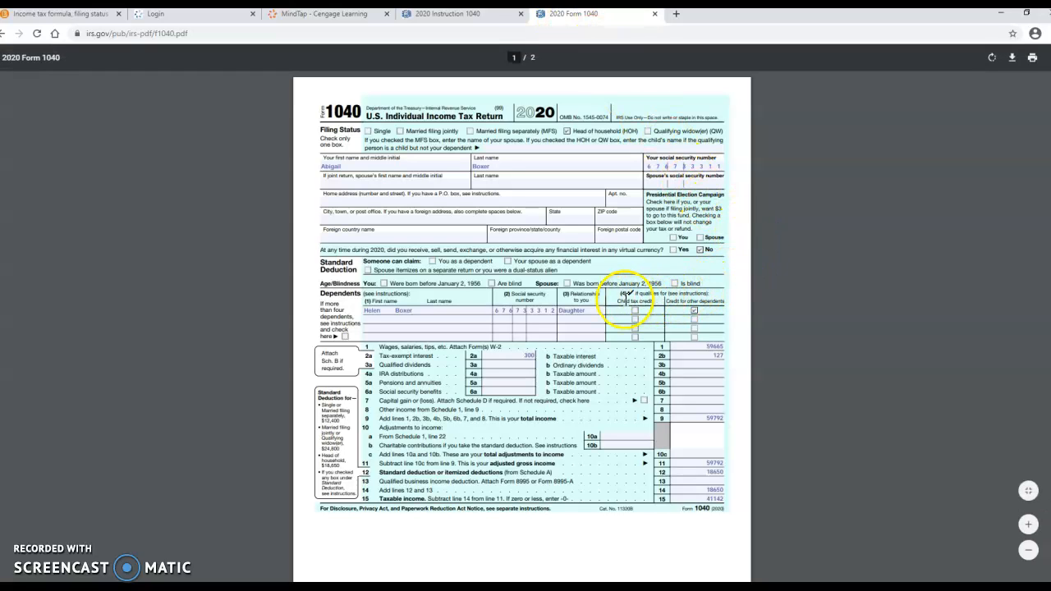
pyautogui.moveTo(778, 294)
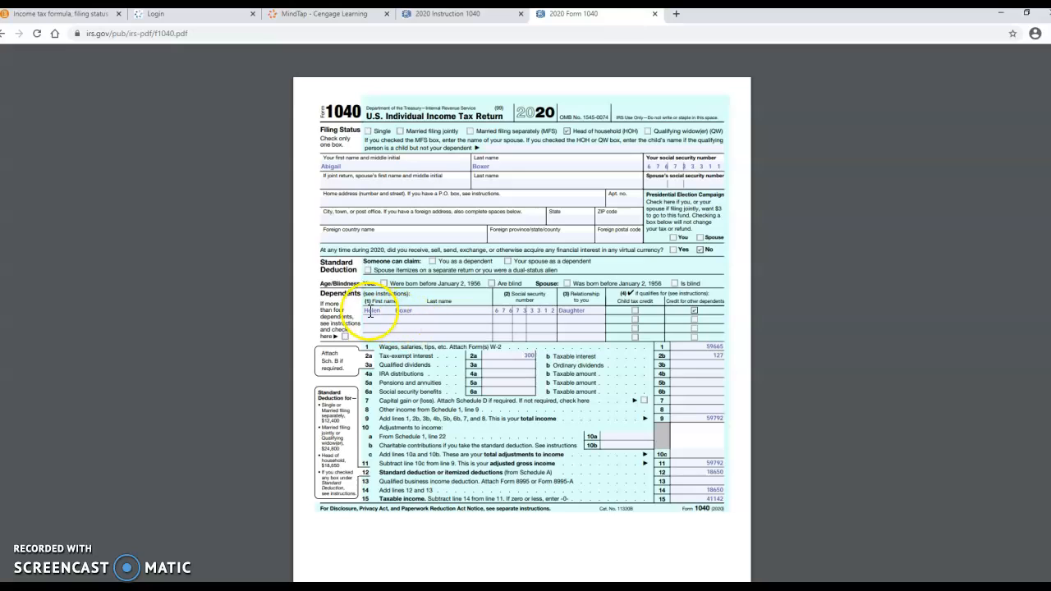
# - Enter 'Helen' as Abigail's dependent first name, then return to MindTap
pyautogui.write('Helen')
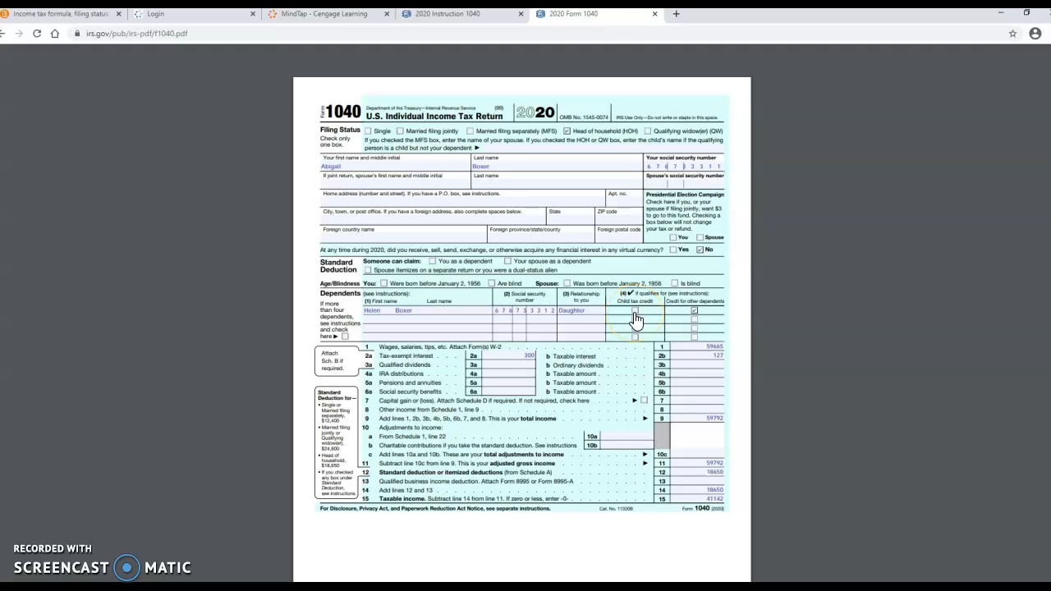
pyautogui.moveTo(795, 337)
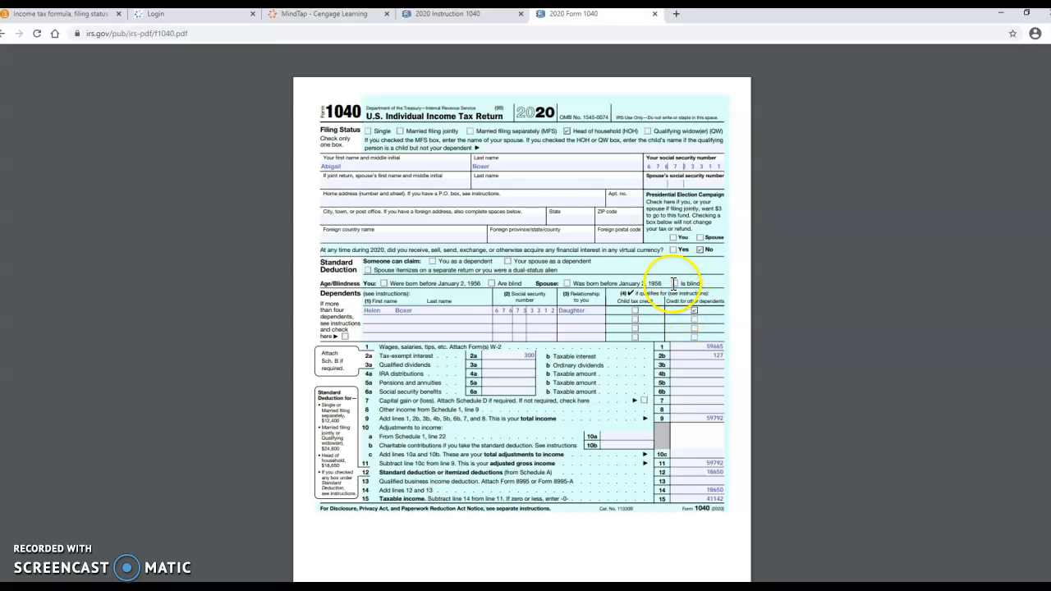
pyautogui.click(325, 13)
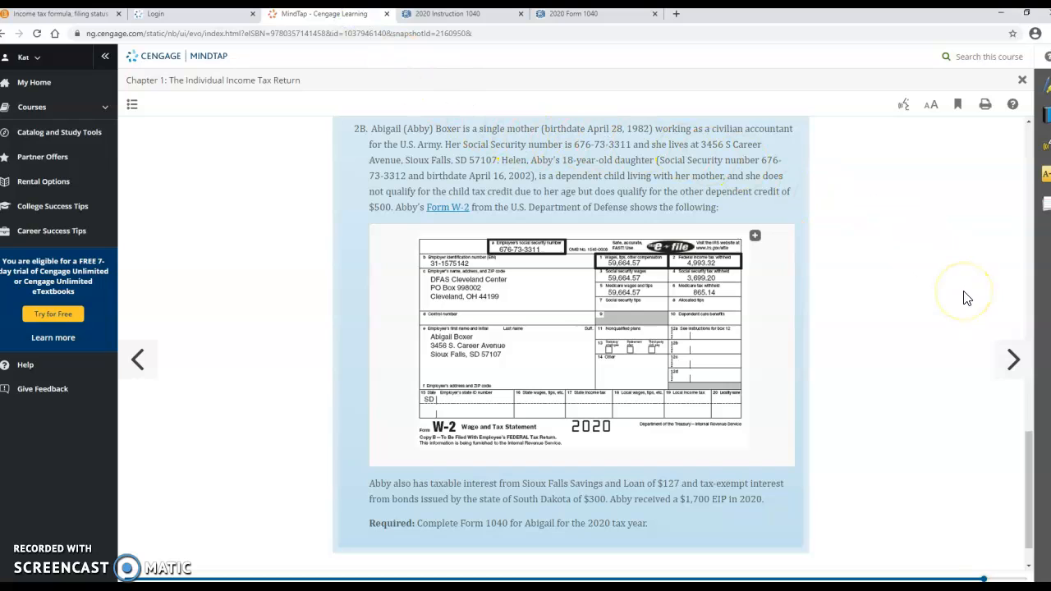
pyautogui.moveTo(365, 388)
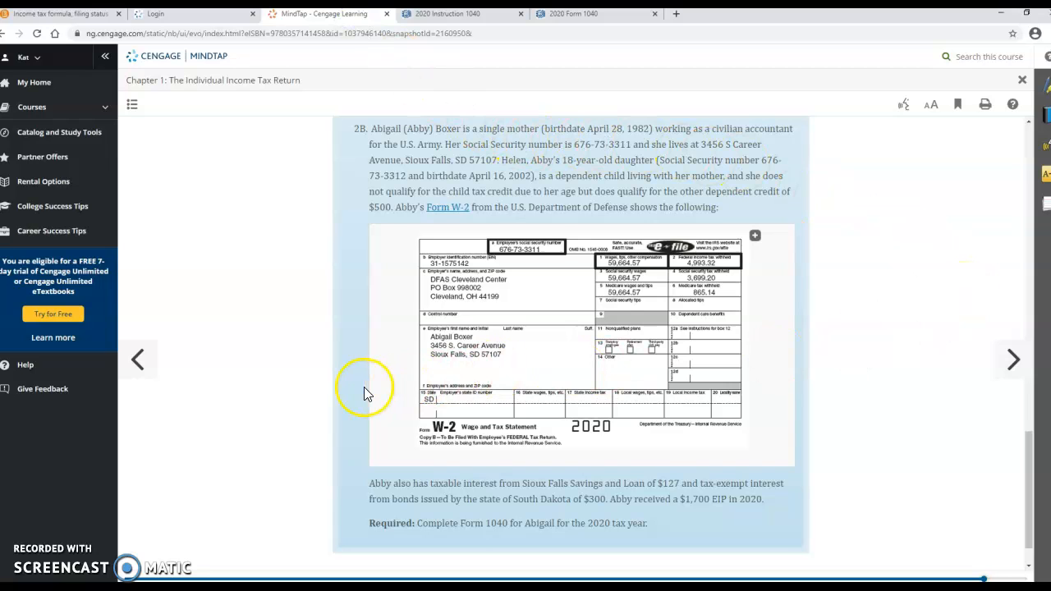
pyautogui.moveTo(393, 399)
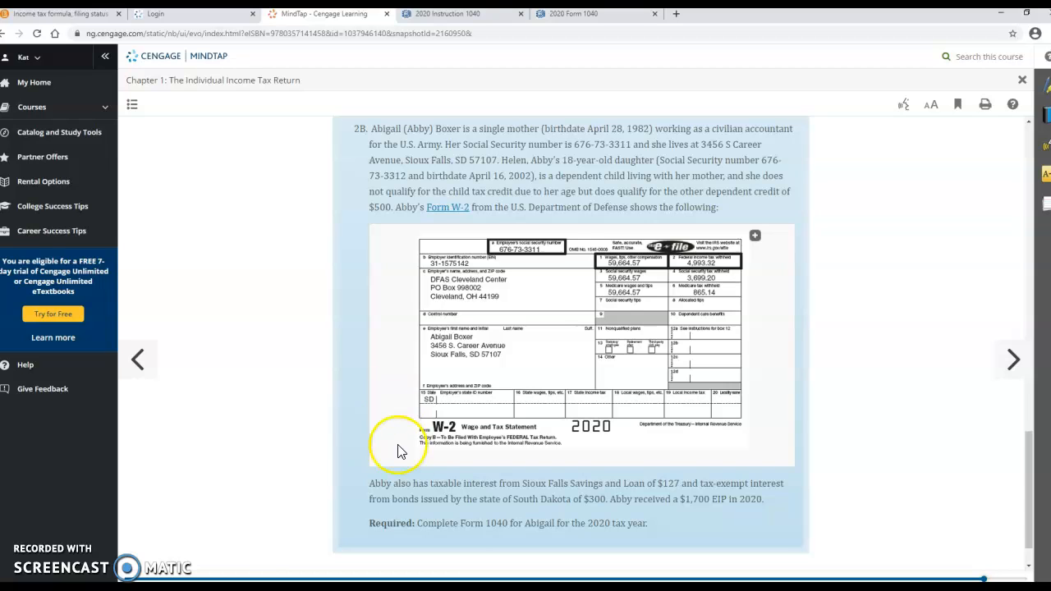
pyautogui.moveTo(221, 399)
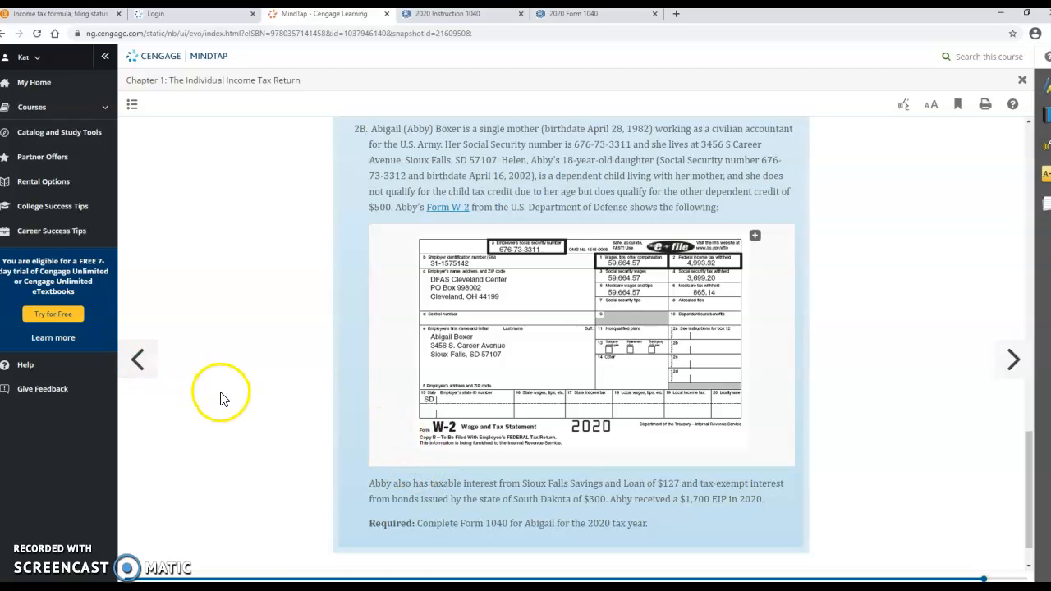
pyautogui.moveTo(112, 524)
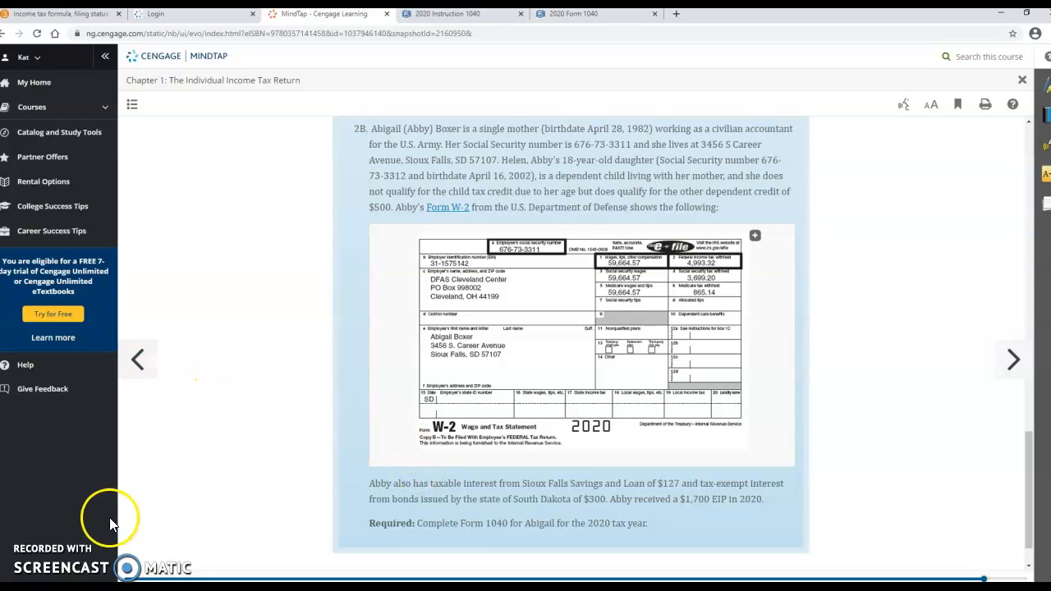